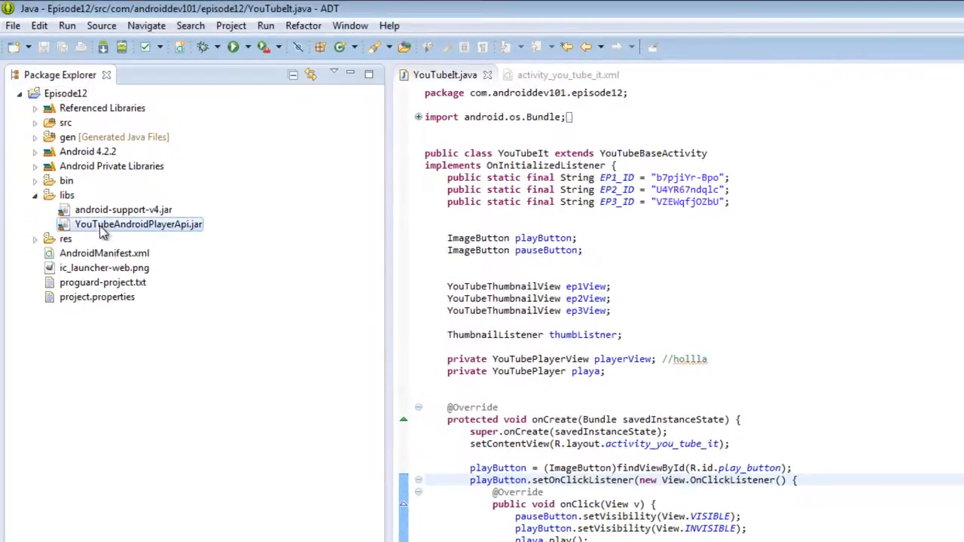
pyautogui.moveTo(194, 235)
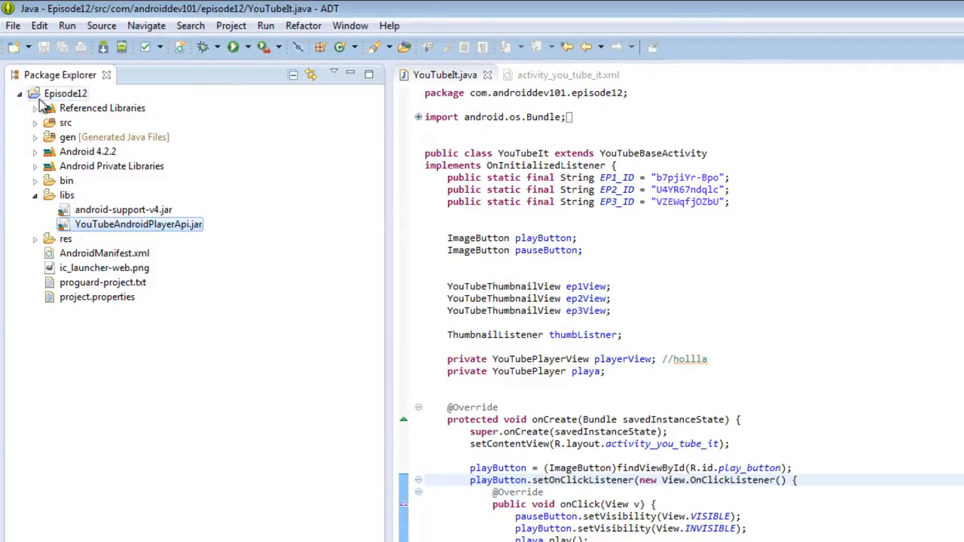
# Check the Episode12 project's build-path libraries in its properties, then close them unchanged.
pyautogui.rightClick(66, 94)
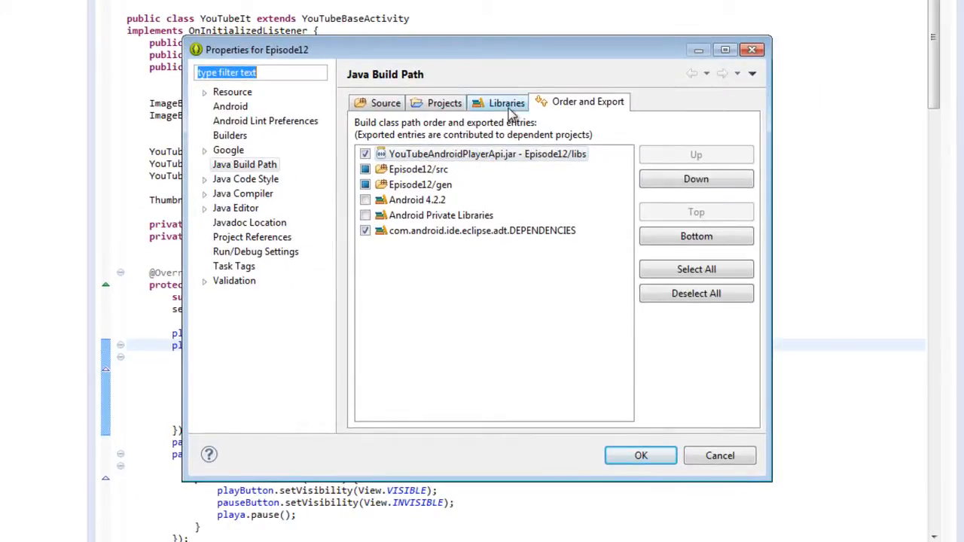
pyautogui.click(506, 103)
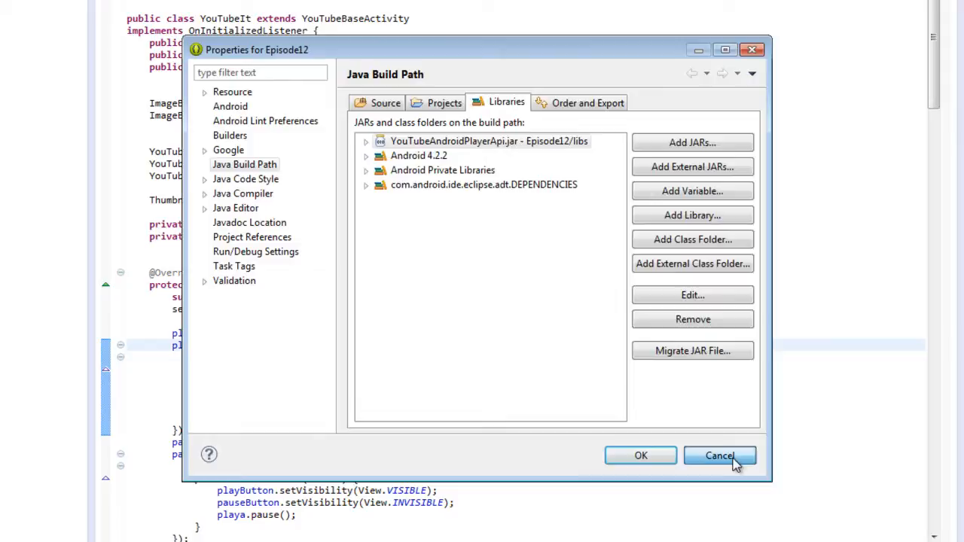
pyautogui.click(719, 455)
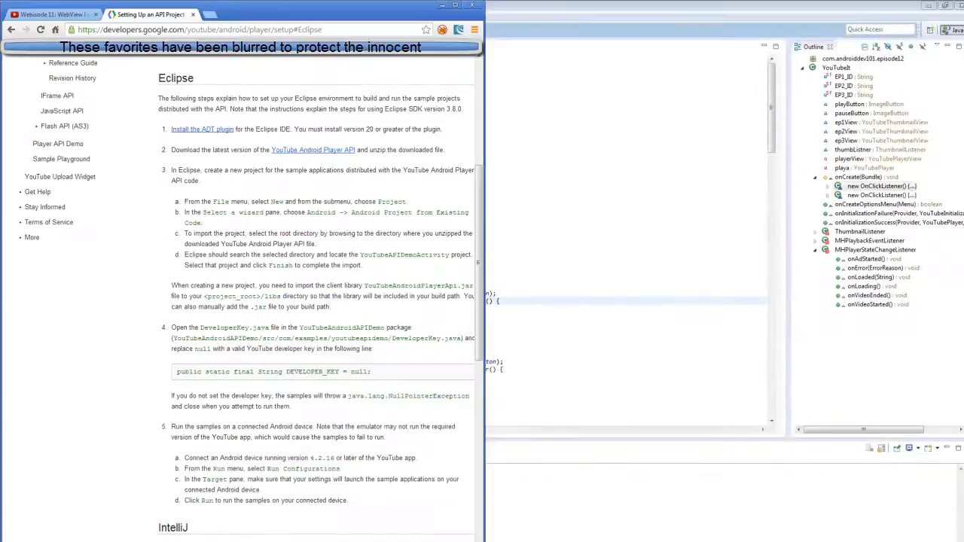
pyautogui.scroll(3)
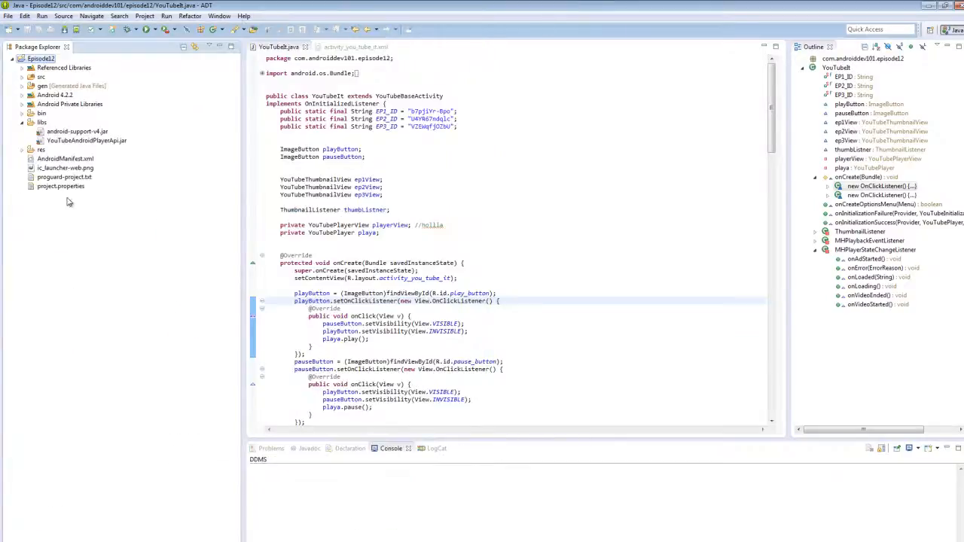
# Preview activity_you_tube_it.xml graphically and inspect the Episode 1 title and Episode 3 thumbnail.
pyautogui.click(354, 46)
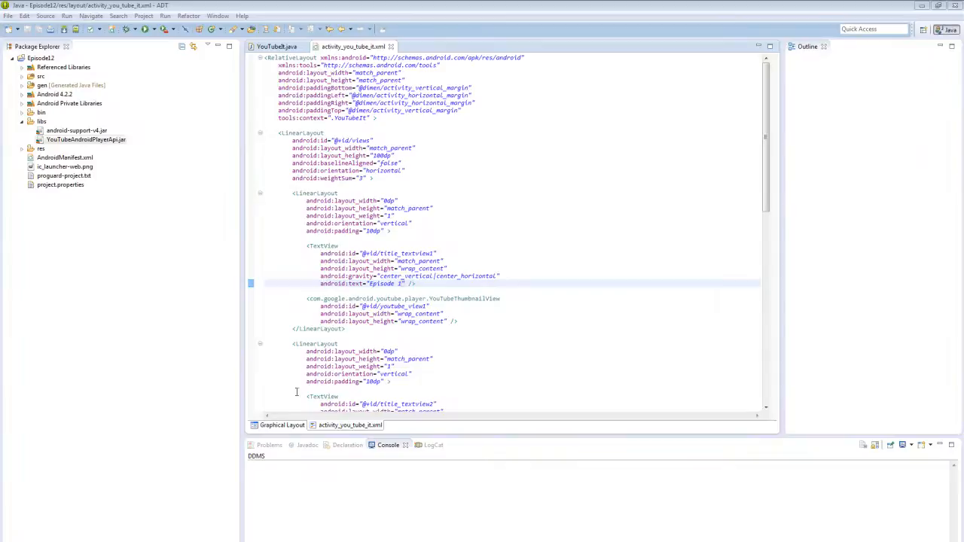
pyautogui.click(280, 425)
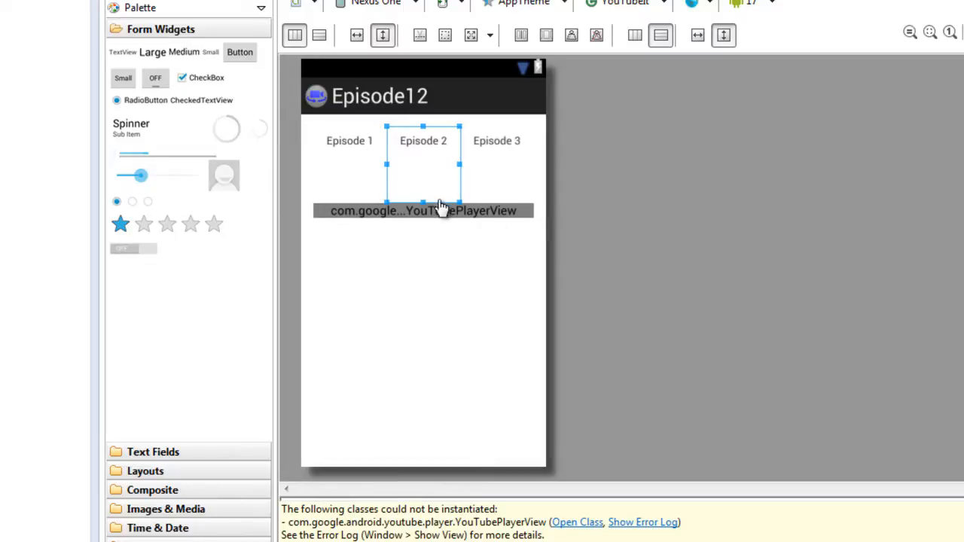
pyautogui.click(350, 141)
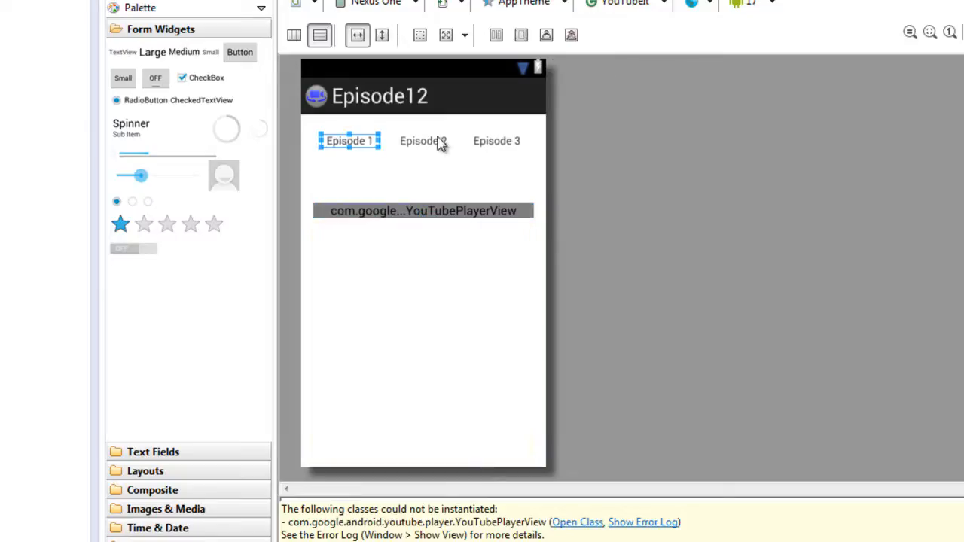
pyautogui.click(497, 140)
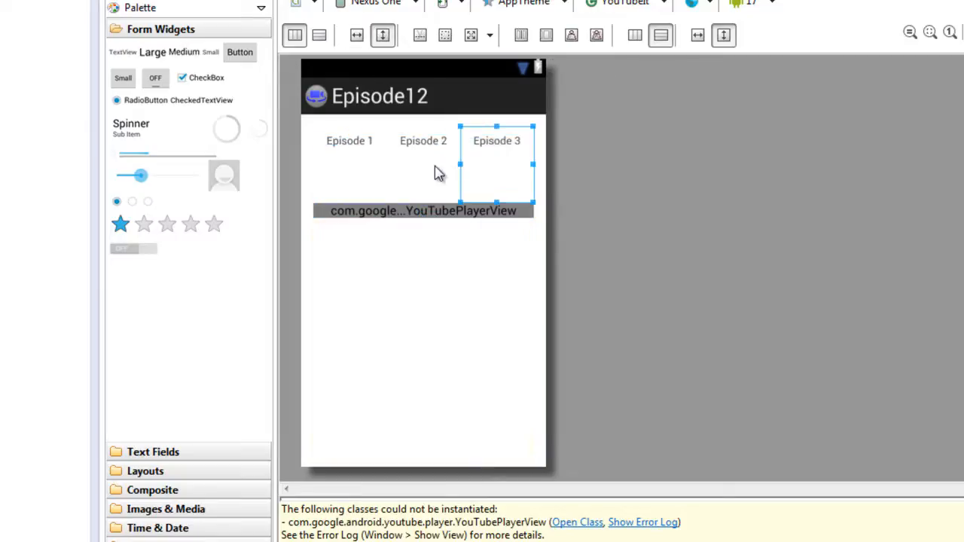
# Inspect the Episode 1 thumbnail and Episode 2 and 3 titles, then return to the XML source.
pyautogui.click(350, 142)
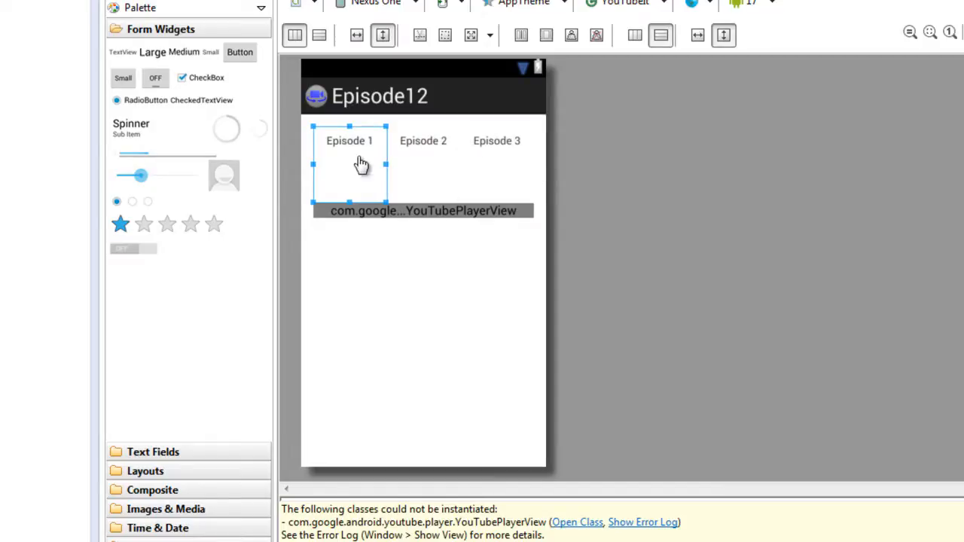
pyautogui.moveTo(352, 199)
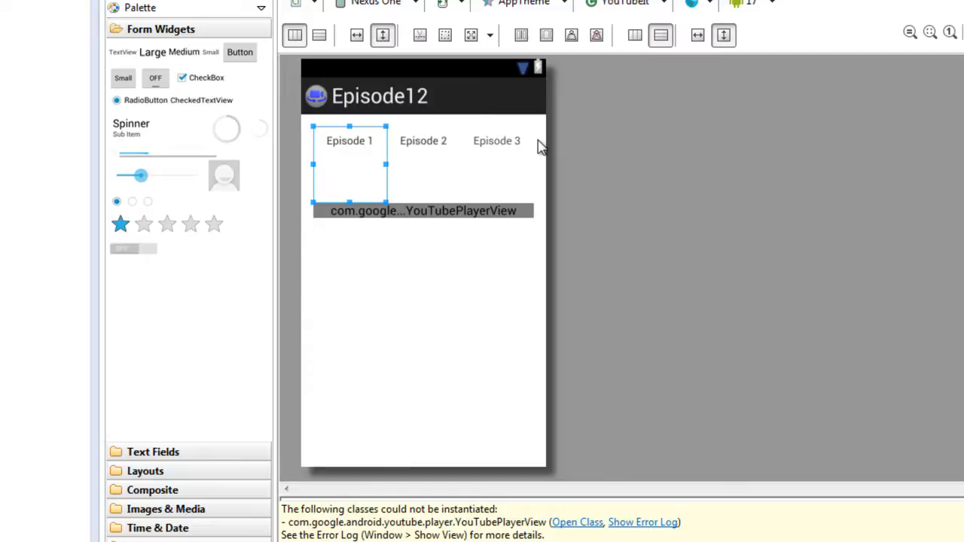
pyautogui.click(497, 141)
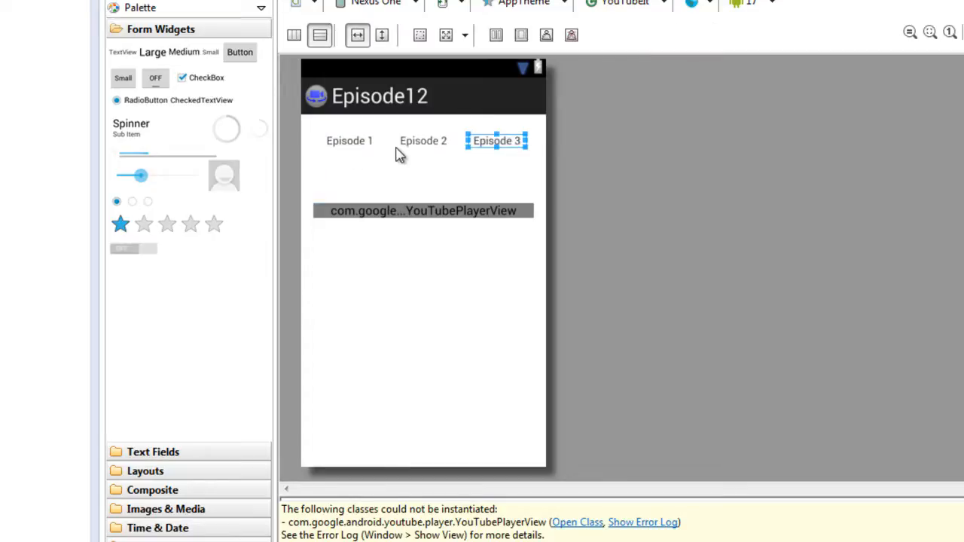
pyautogui.click(423, 142)
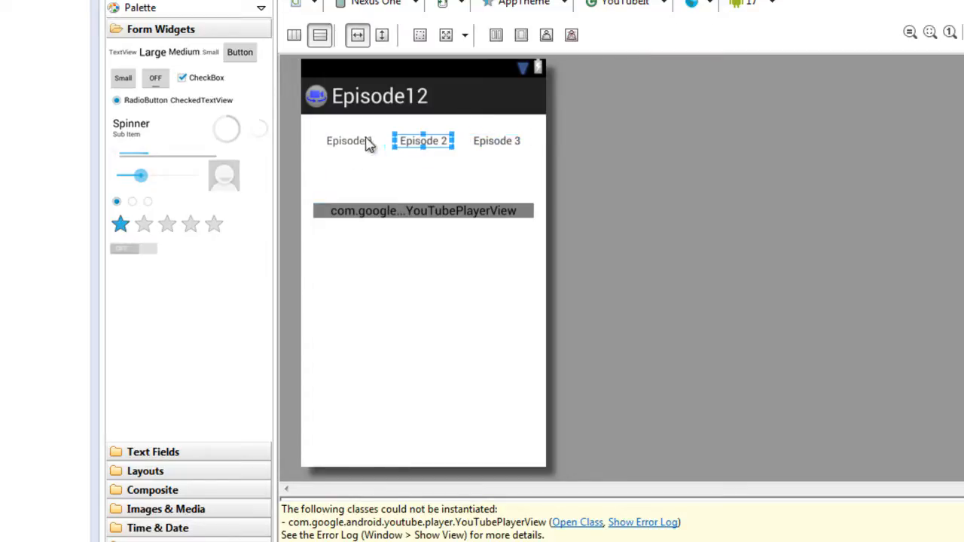
pyautogui.click(347, 142)
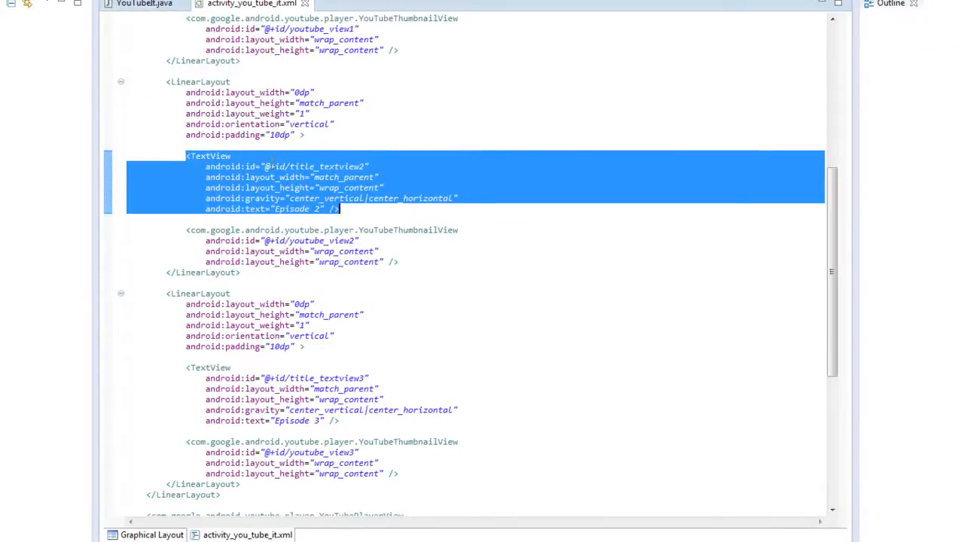
pyautogui.click(256, 172)
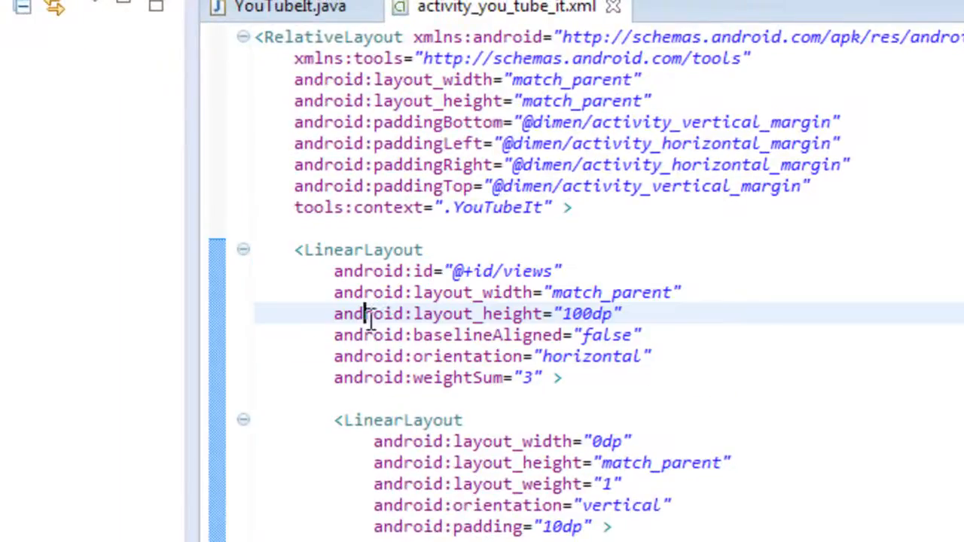
pyautogui.doubleClick(458, 376)
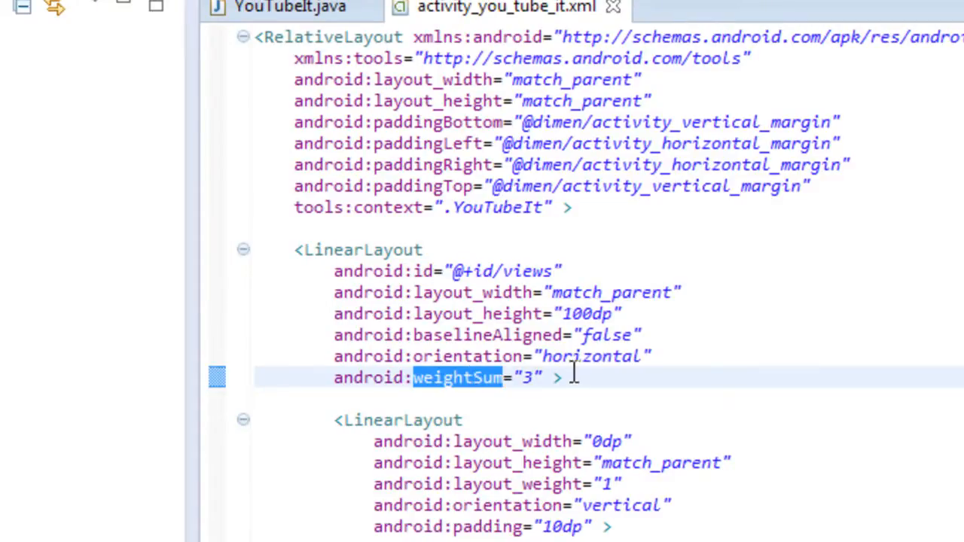
pyautogui.click(527, 377)
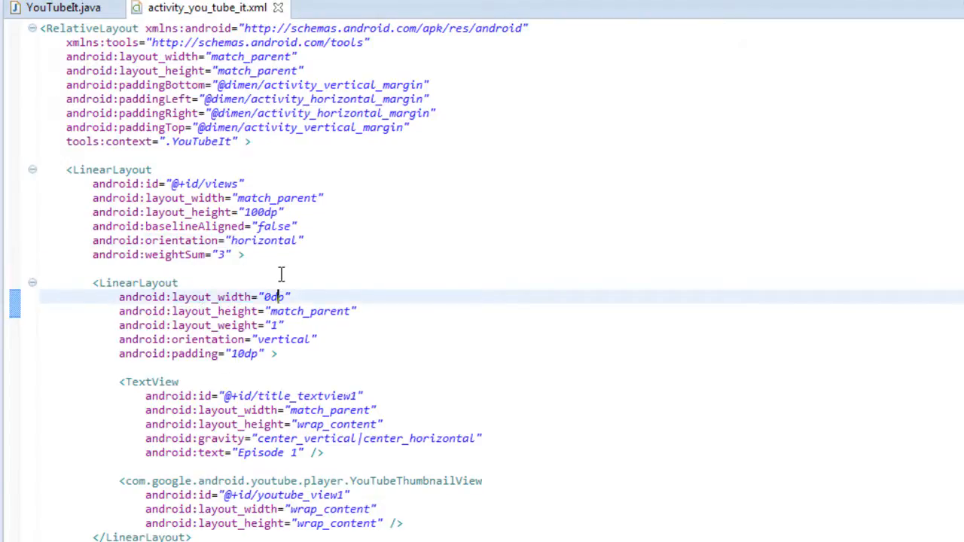
pyautogui.doubleClick(175, 255)
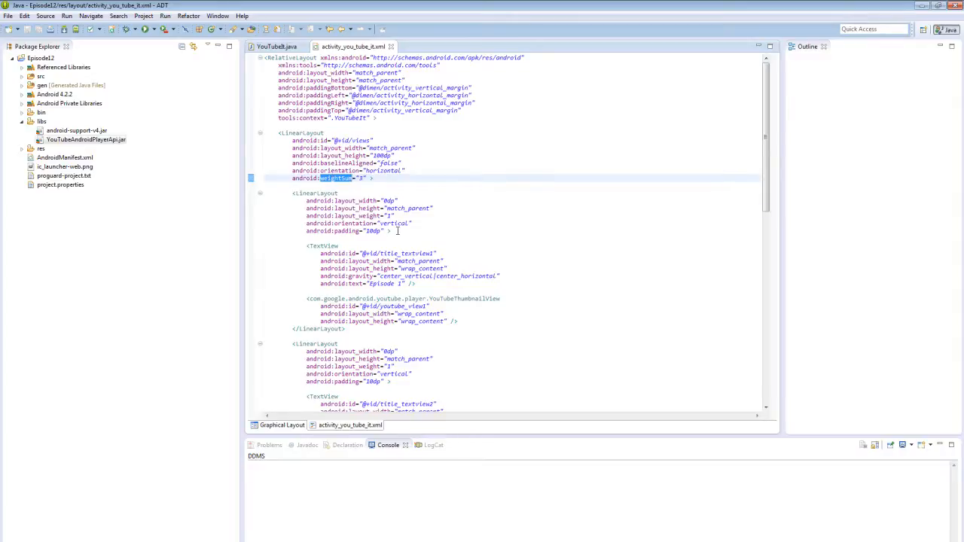
pyautogui.moveTo(298, 208)
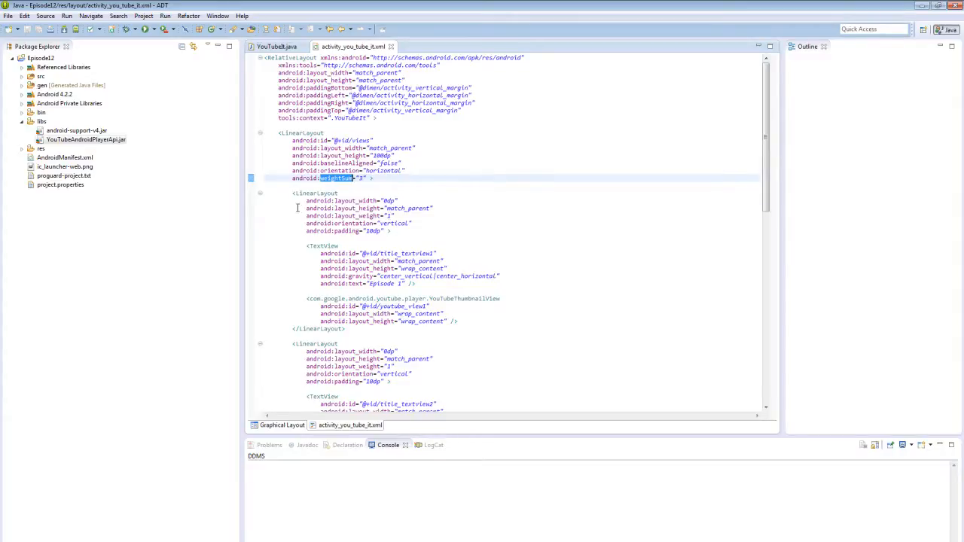
# Highlight the Episode 1 TextView definition and the YouTubeThumbnailView element in the layout XML.
pyautogui.scroll(-3)
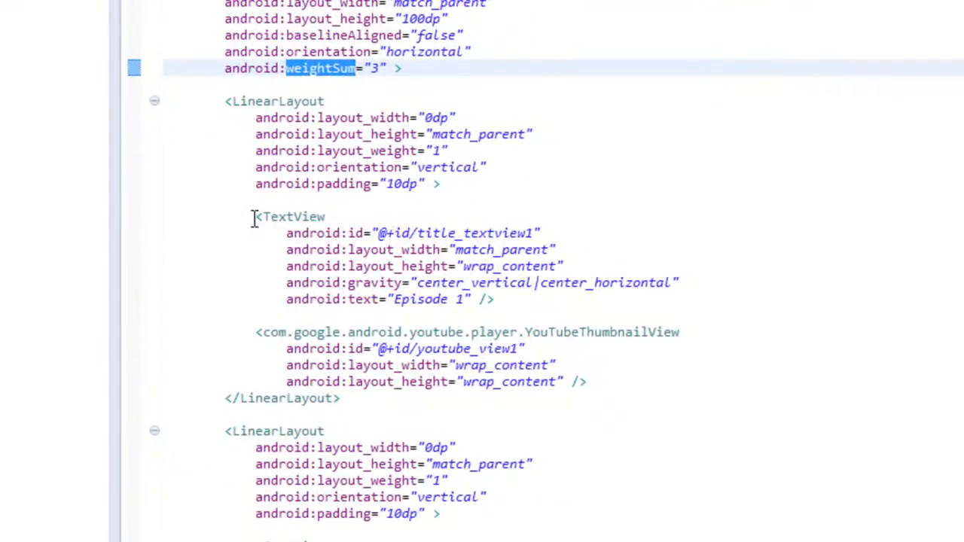
pyautogui.moveTo(255, 217); pyautogui.dragTo(494, 298)
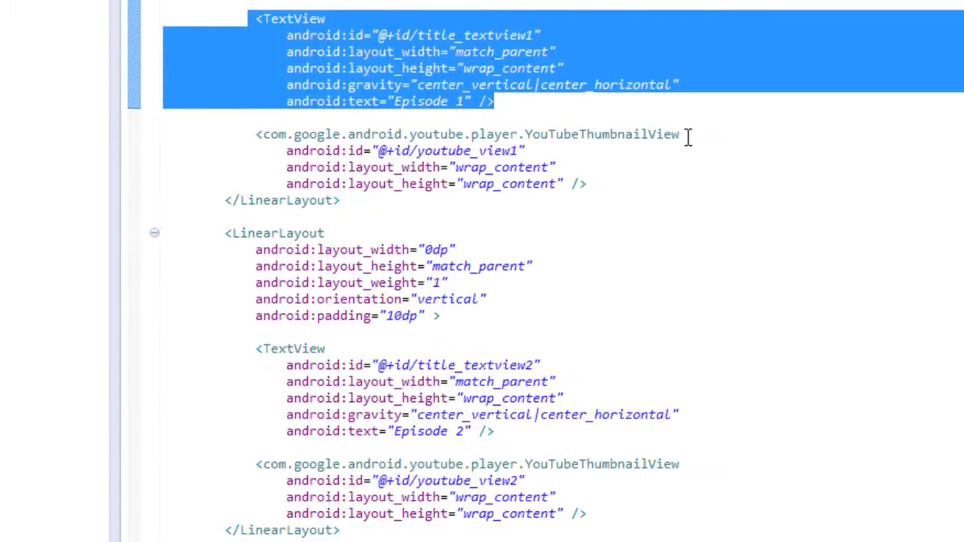
pyautogui.click(466, 134)
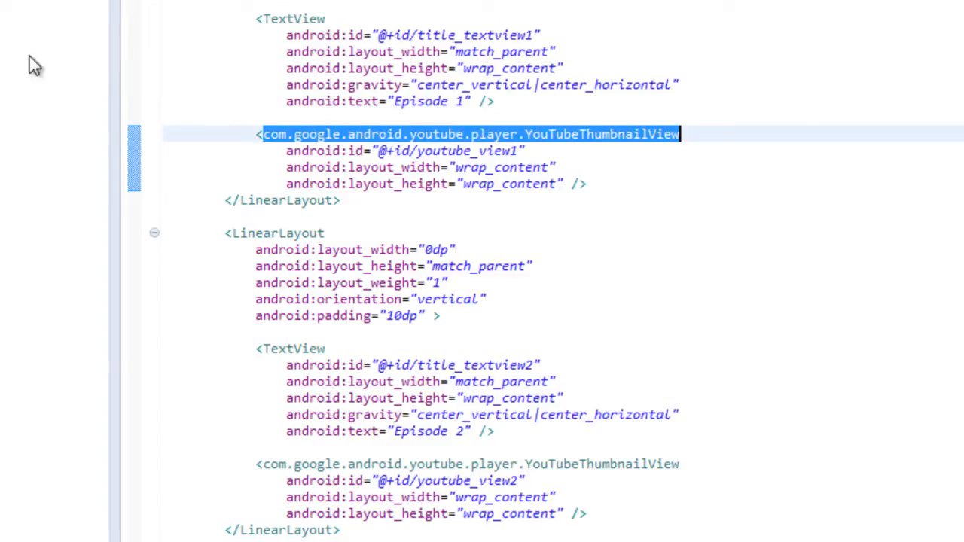
pyautogui.moveTo(625, 143)
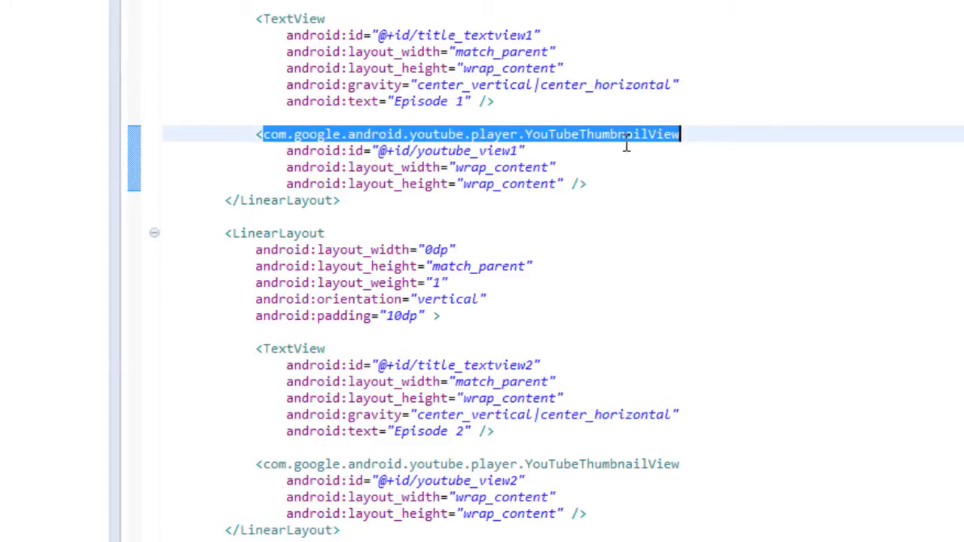
pyautogui.scroll(-3)
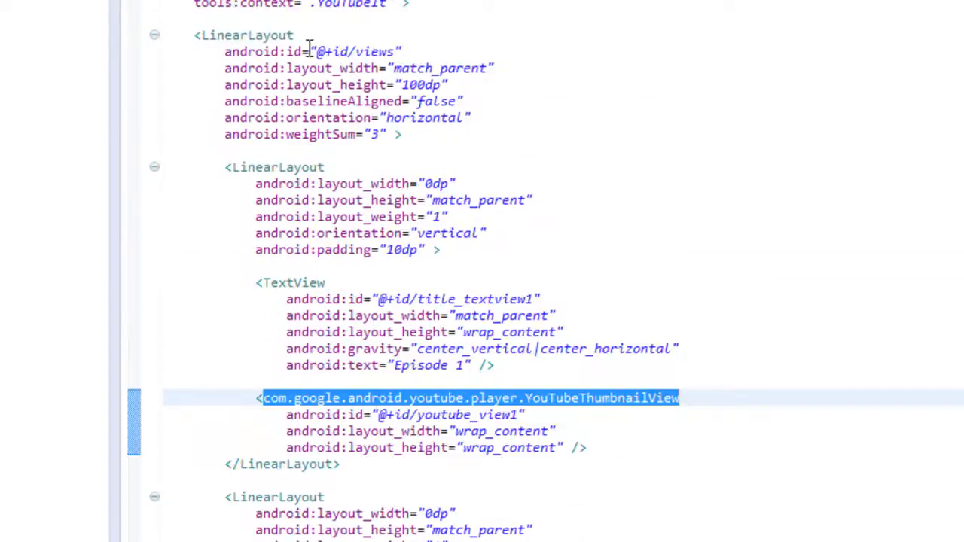
pyautogui.scroll(-3)
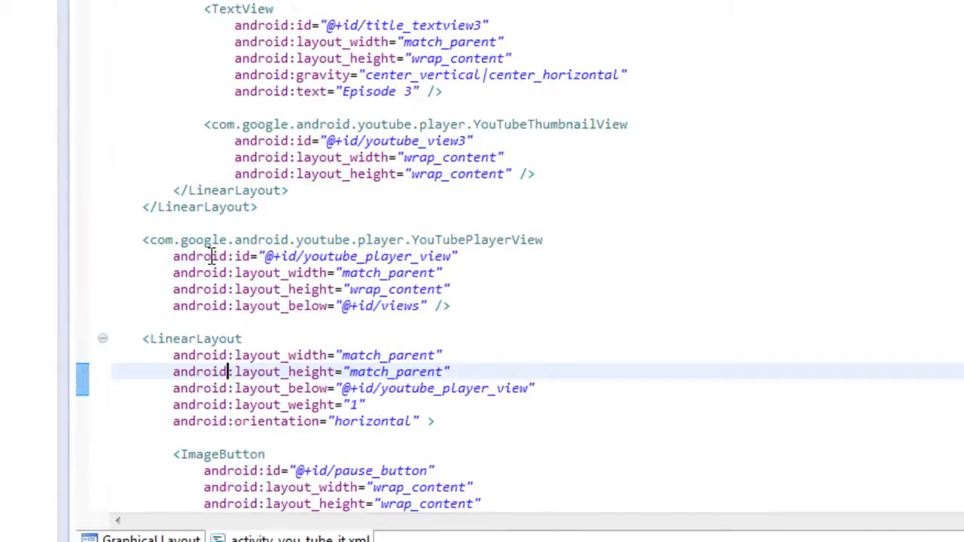
# Walk down to the player view and mark the play_button id in the layout XML.
pyautogui.scroll(-3)
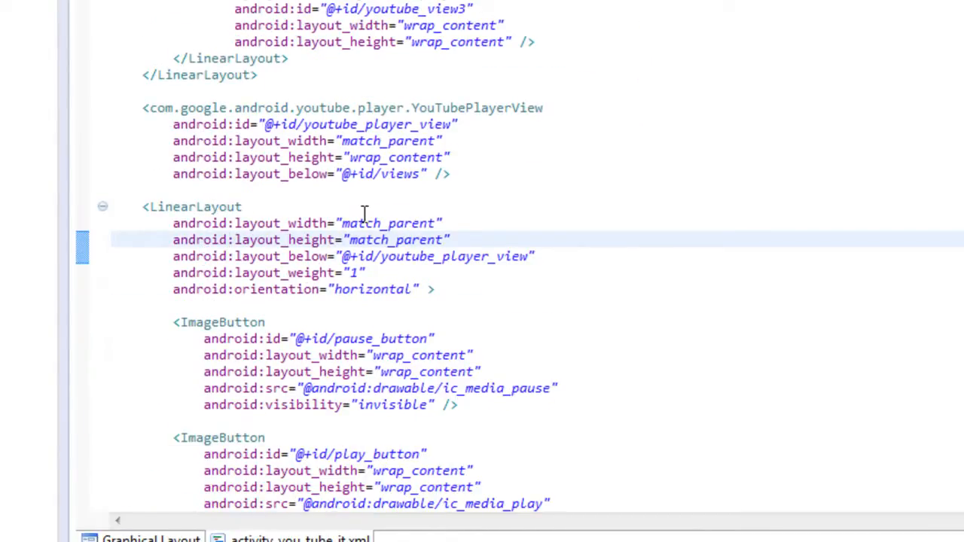
pyautogui.click(229, 239)
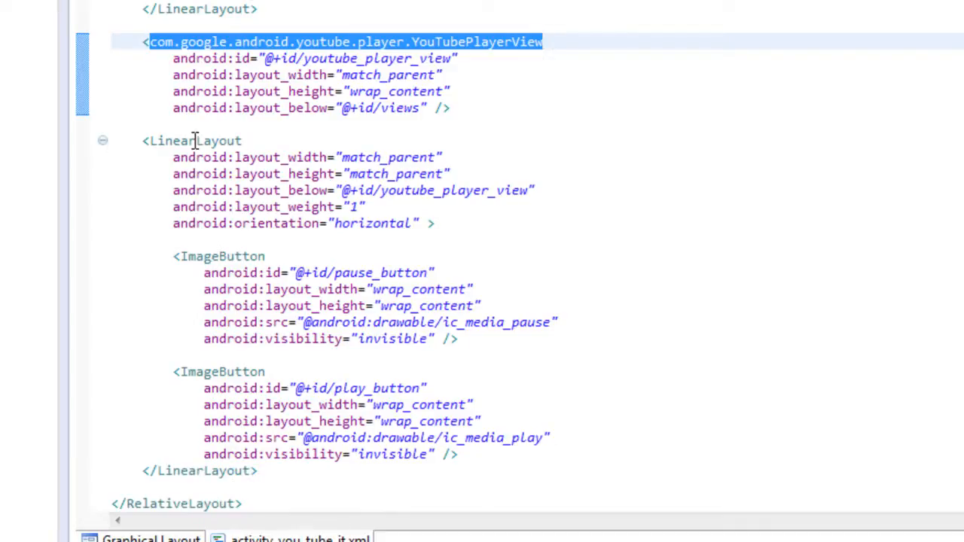
pyautogui.click(244, 271)
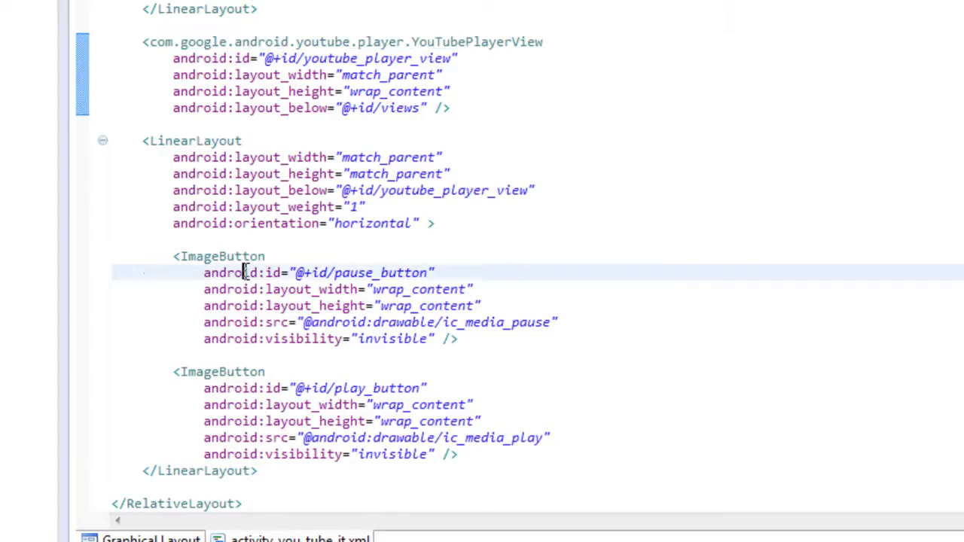
pyautogui.click(244, 404)
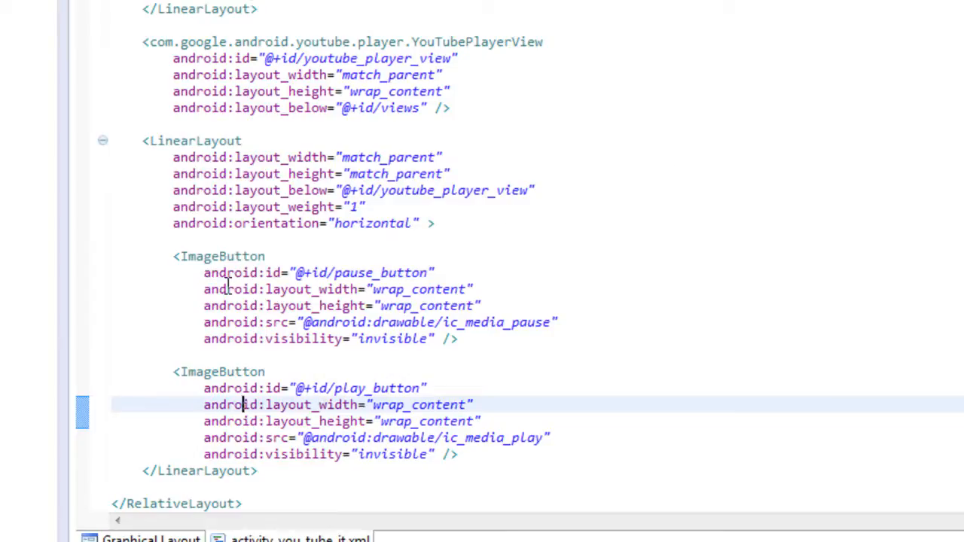
pyautogui.doubleClick(377, 389)
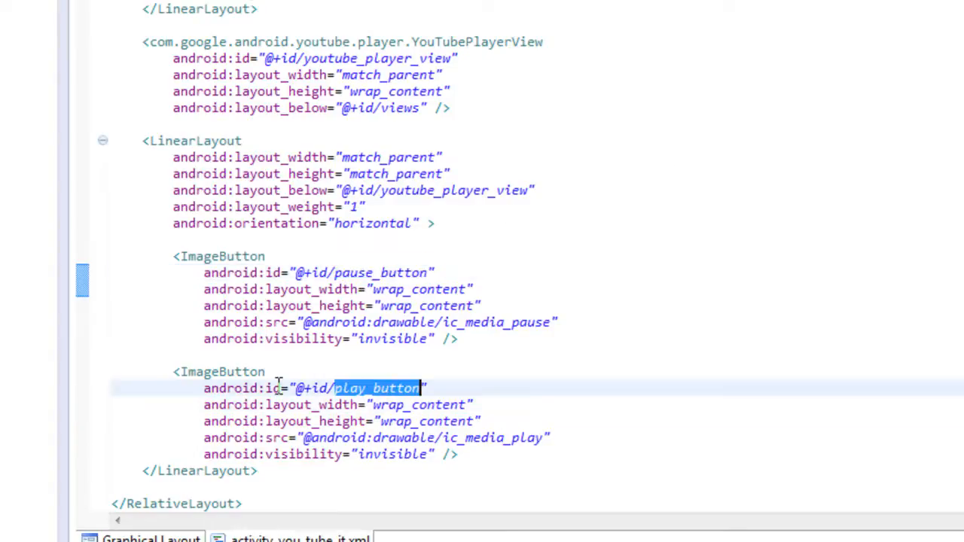
pyautogui.scroll(-3)
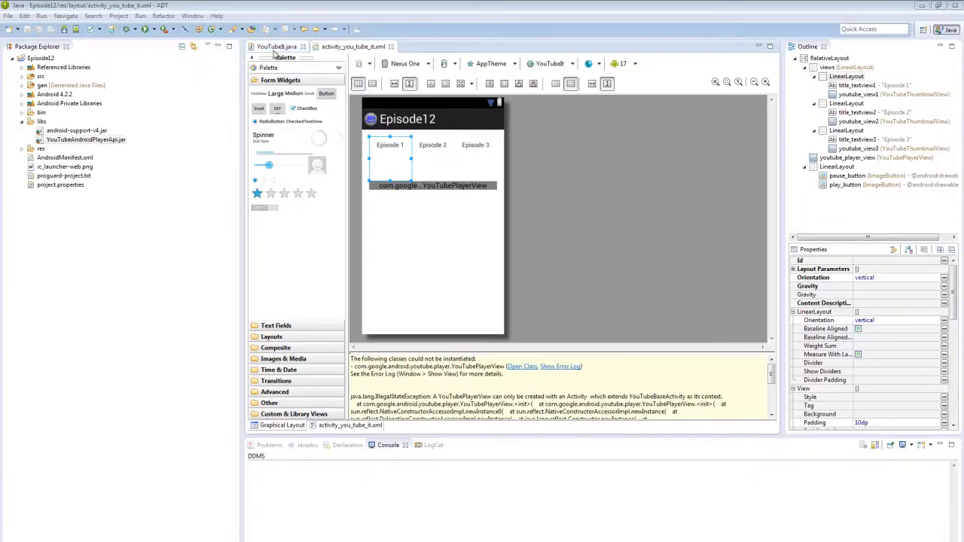
# Show the YouTubeIt.java activity code with its DEV_ID and episode ID constants.
pyautogui.click(274, 46)
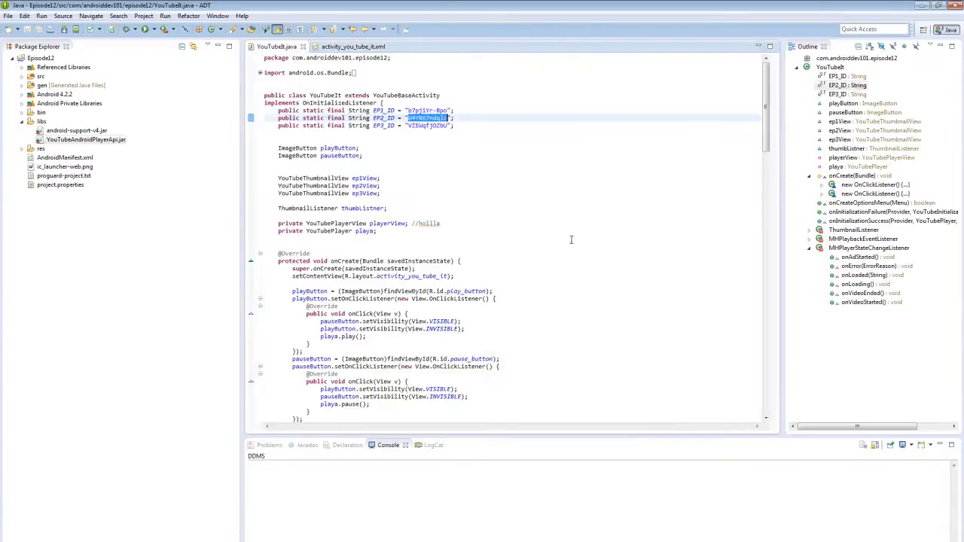
pyautogui.moveTo(548, 126)
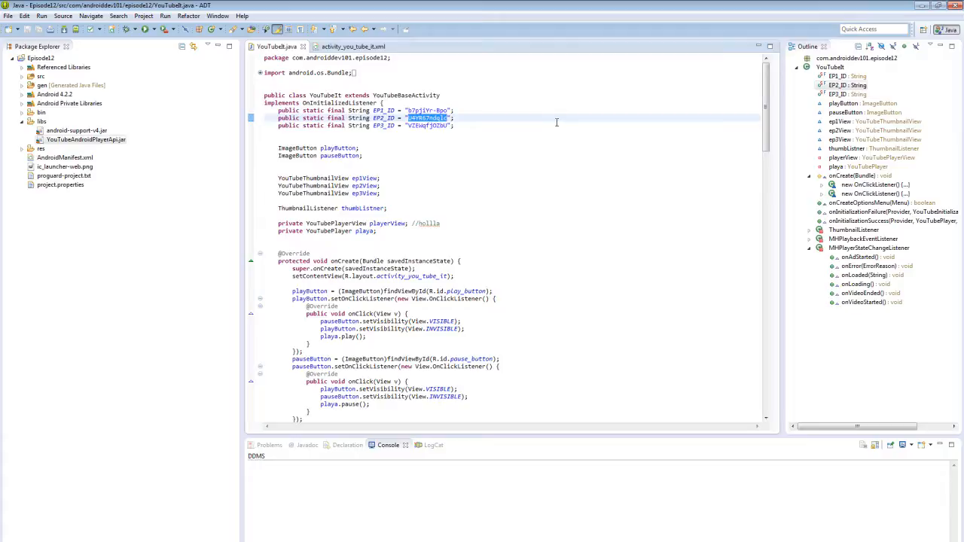
pyautogui.moveTo(364, 93)
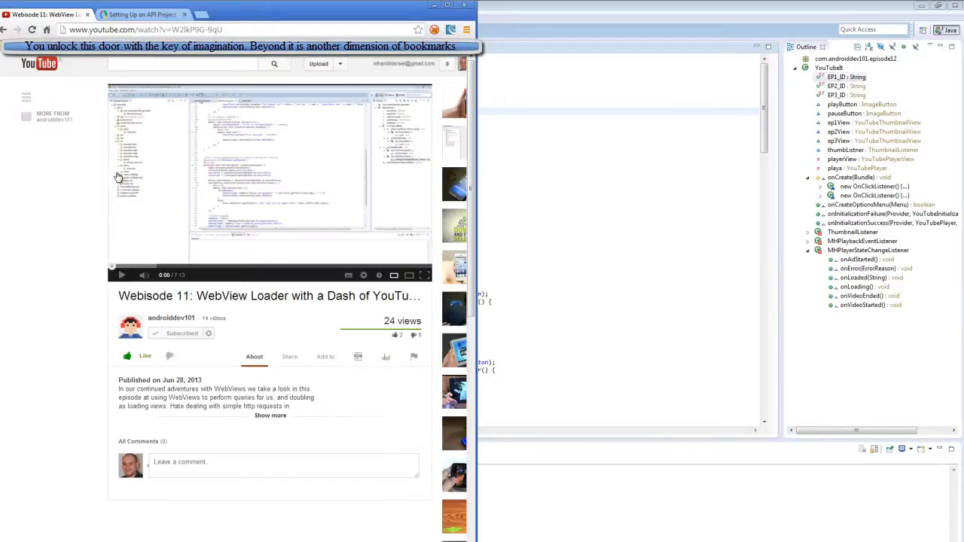
pyautogui.moveTo(69, 35)
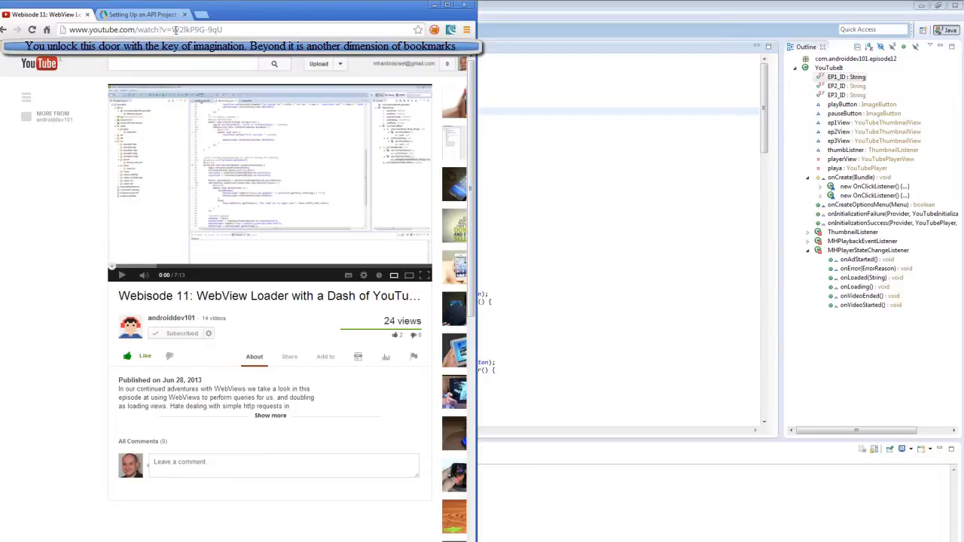
# Select the Android Dev 101 Ep 1 video ID in the YouTube address and pause the video.
pyautogui.doubleClick(199, 30)
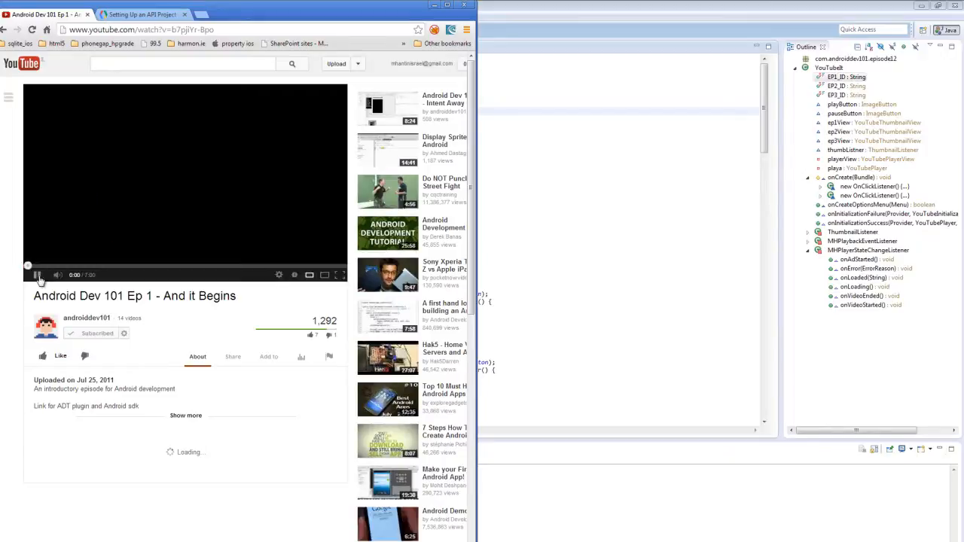
pyautogui.click(37, 274)
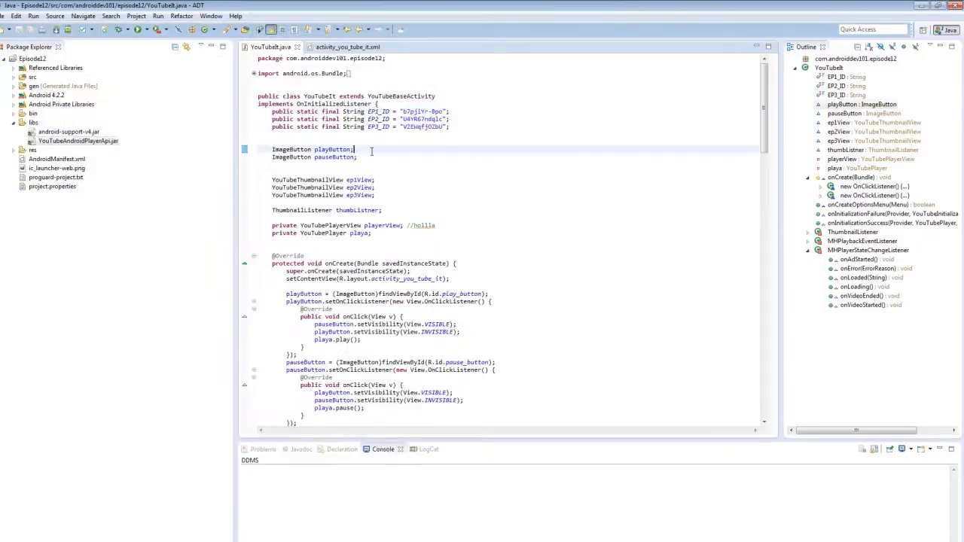
# Mark the playButton field and highlight the ep1View–ep3View thumbnail initialize calls in onCreate.
pyautogui.doubleClick(333, 149)
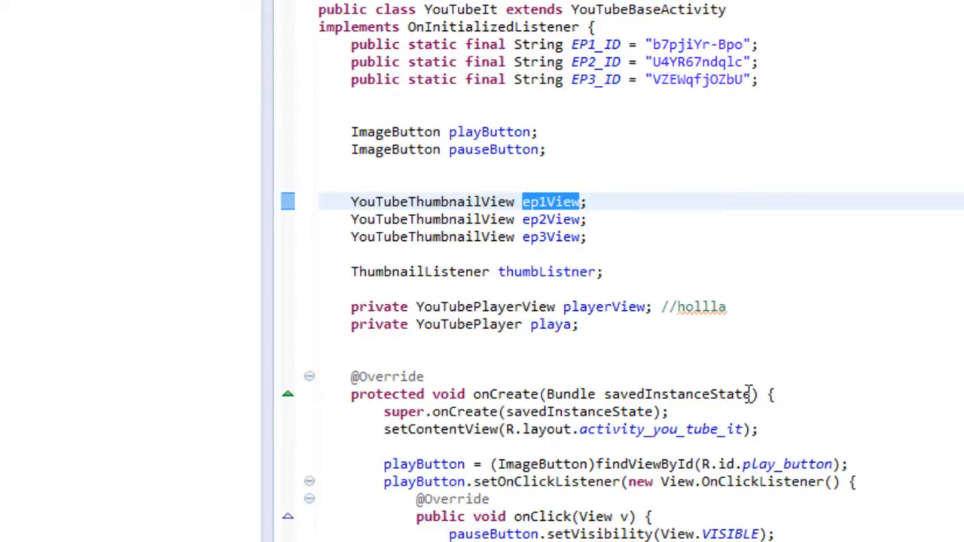
pyautogui.moveTo(653, 308)
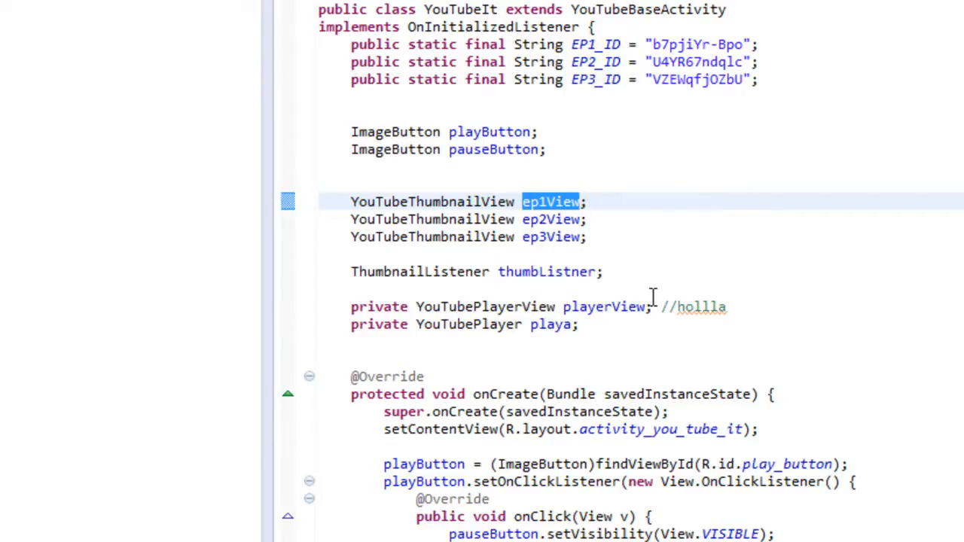
pyautogui.scroll(-3)
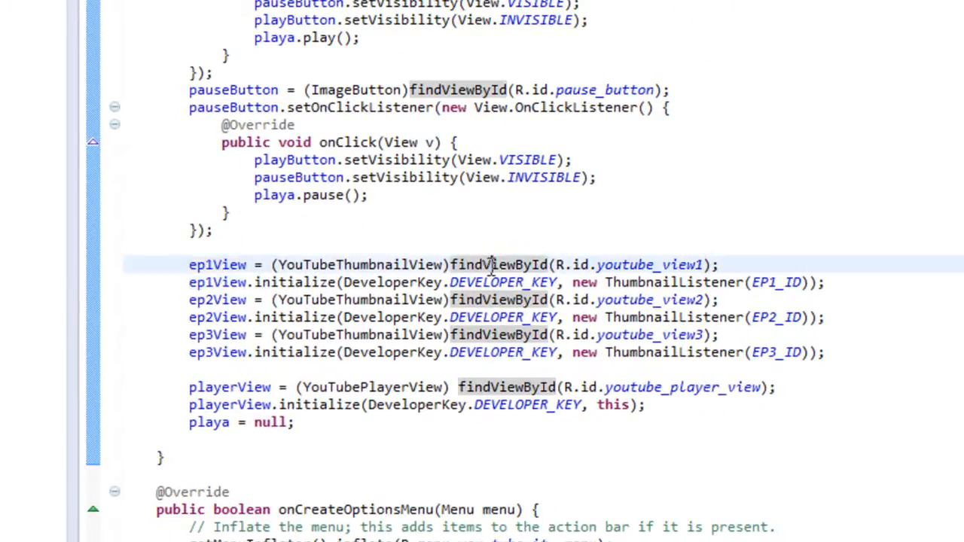
pyautogui.doubleClick(649, 265)
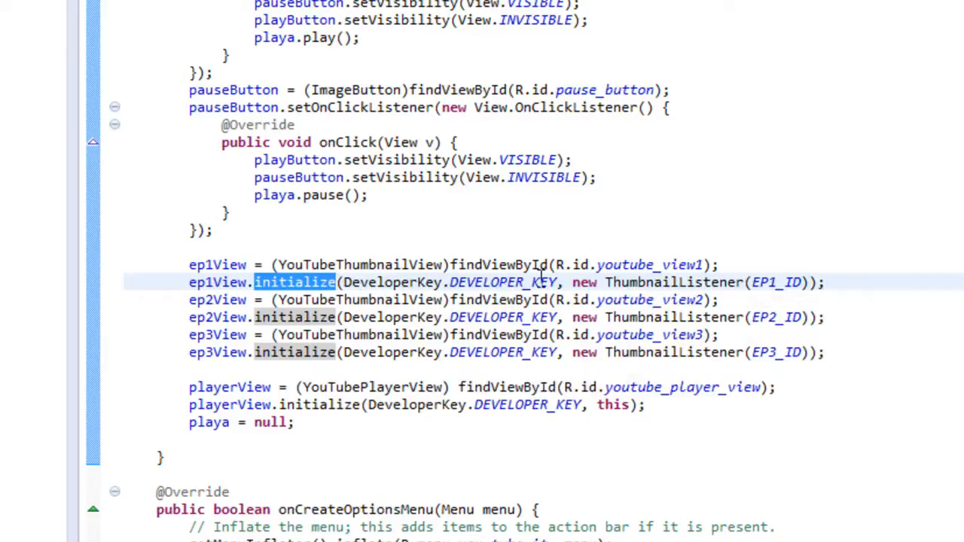
pyautogui.moveTo(505, 283)
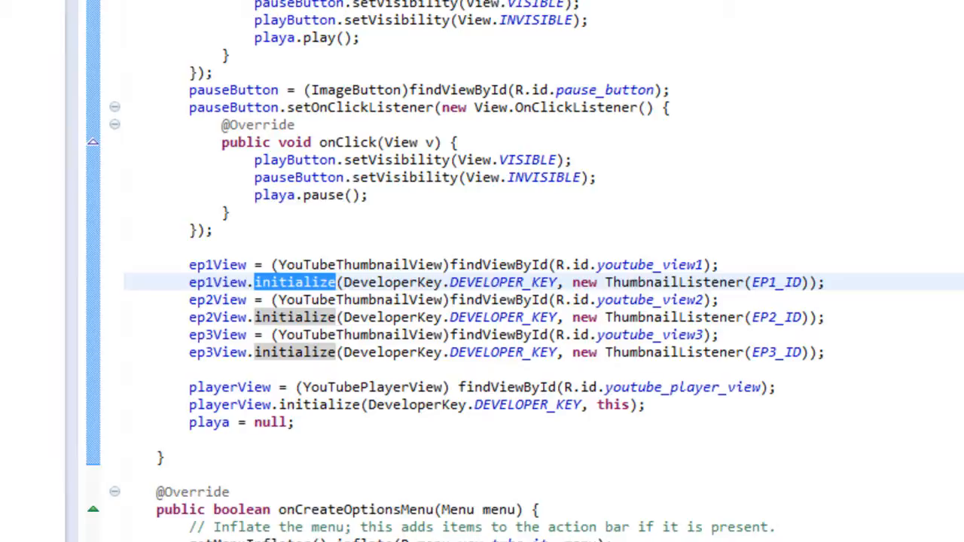
pyautogui.moveTo(422, 286)
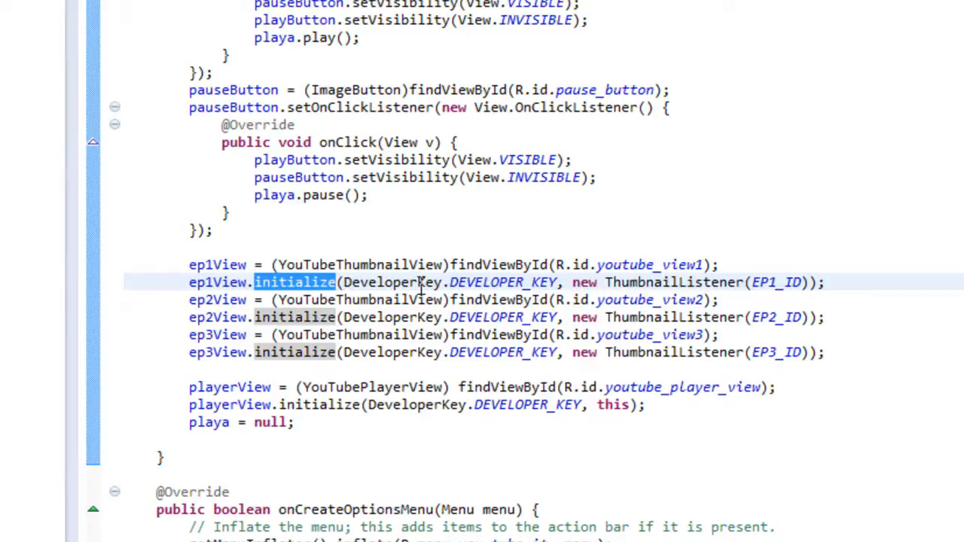
pyautogui.moveTo(504, 285)
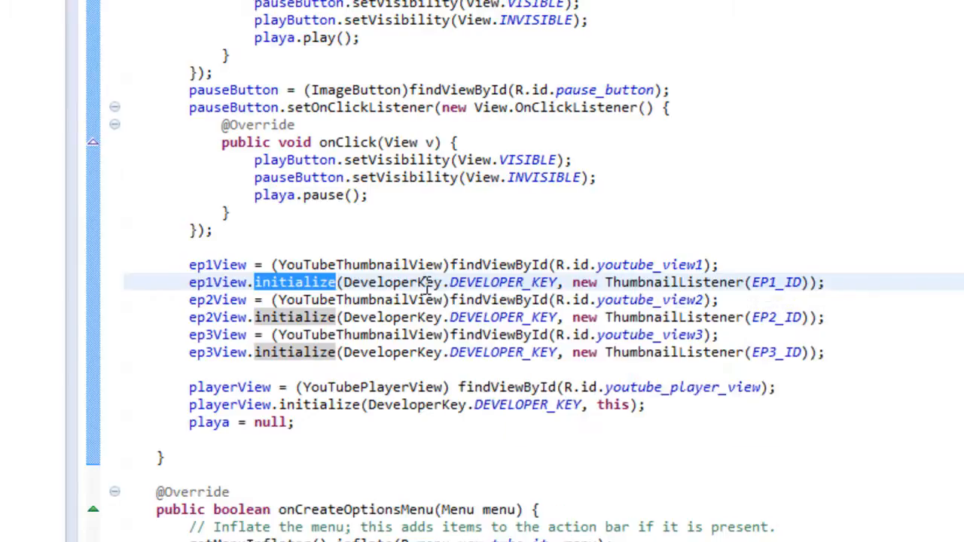
pyautogui.moveTo(599, 284)
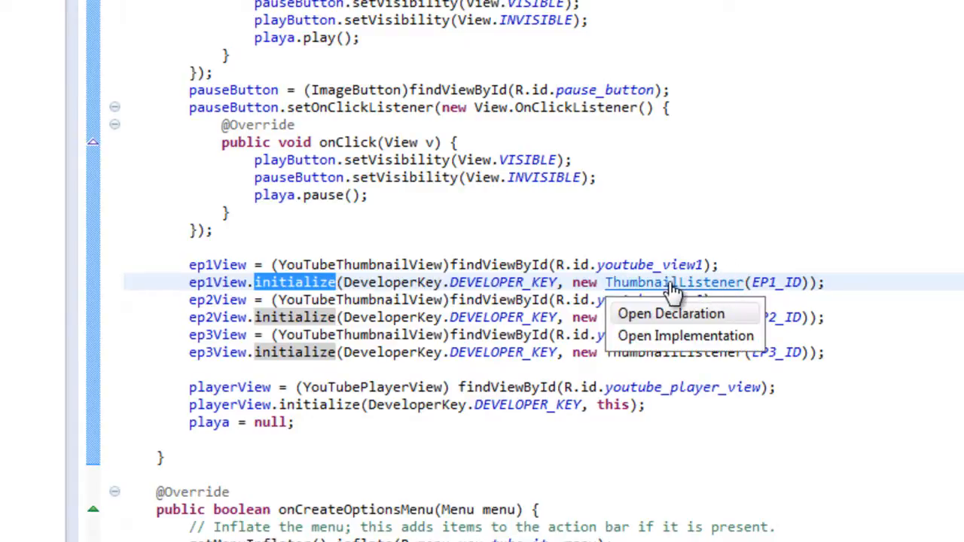
# Jump to the ThumbnailListener declaration and read through the class that loads thumbnails and cues videos.
pyautogui.click(669, 313)
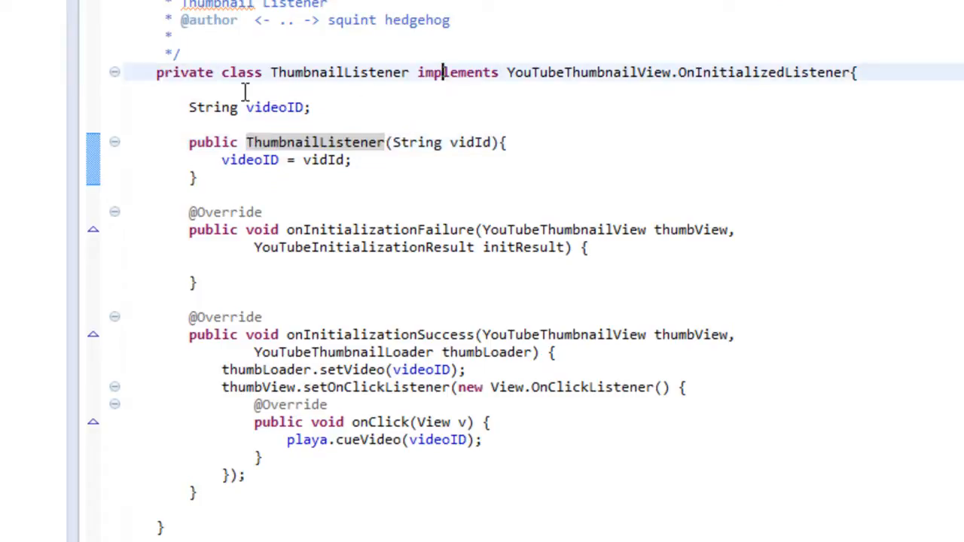
pyautogui.moveTo(506, 81)
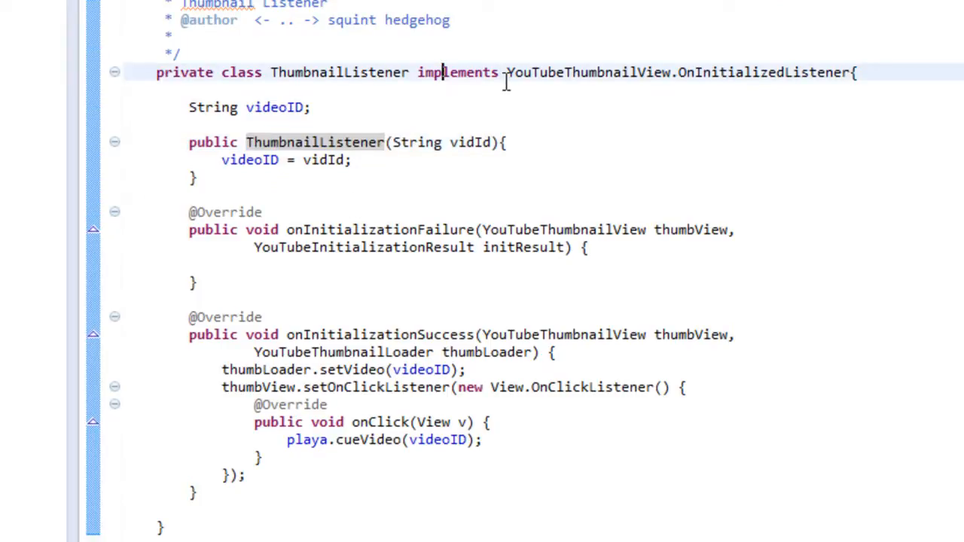
pyautogui.moveTo(821, 78)
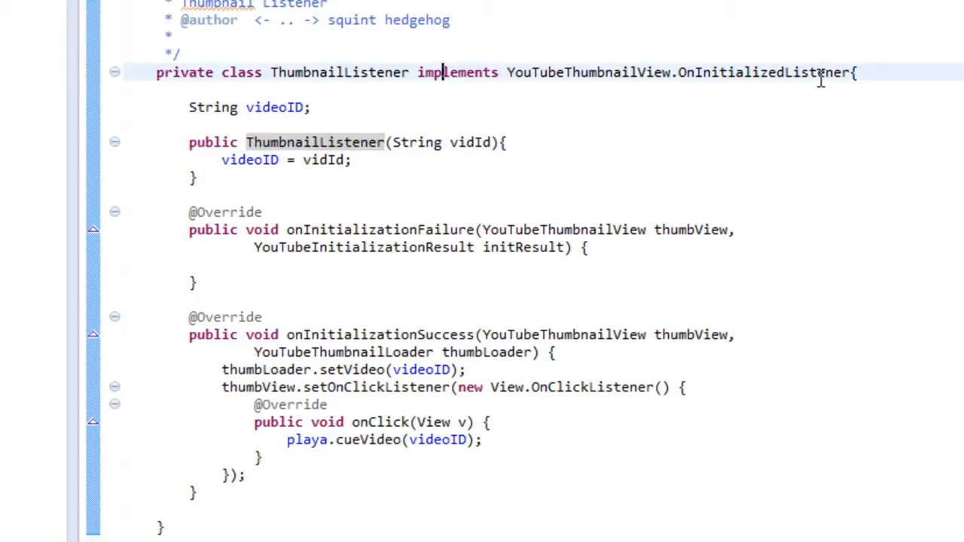
pyautogui.scroll(-3)
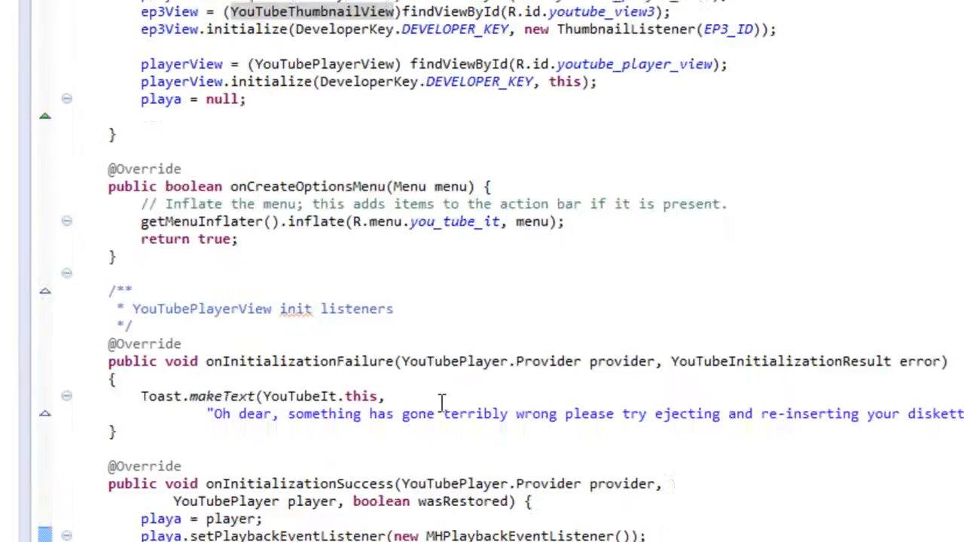
pyautogui.scroll(3)
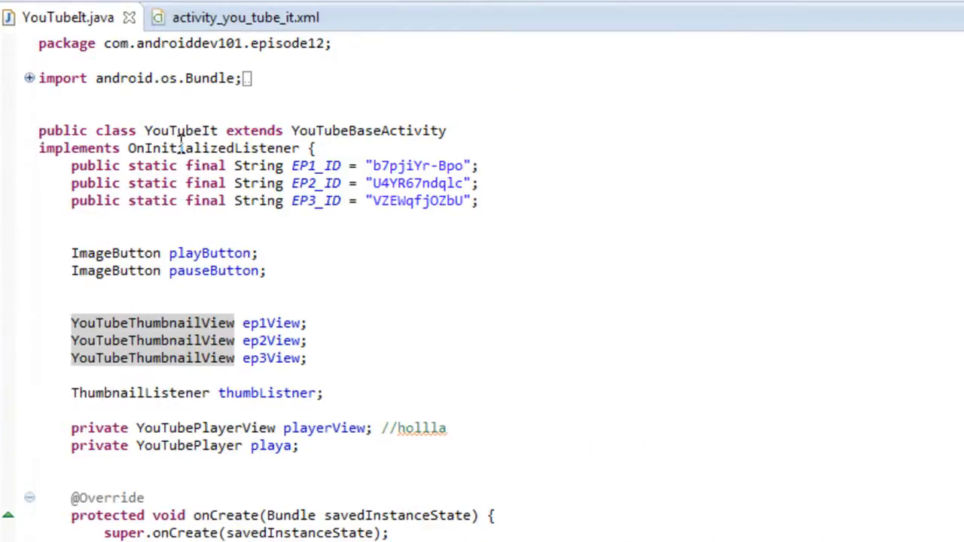
pyautogui.moveTo(192, 148)
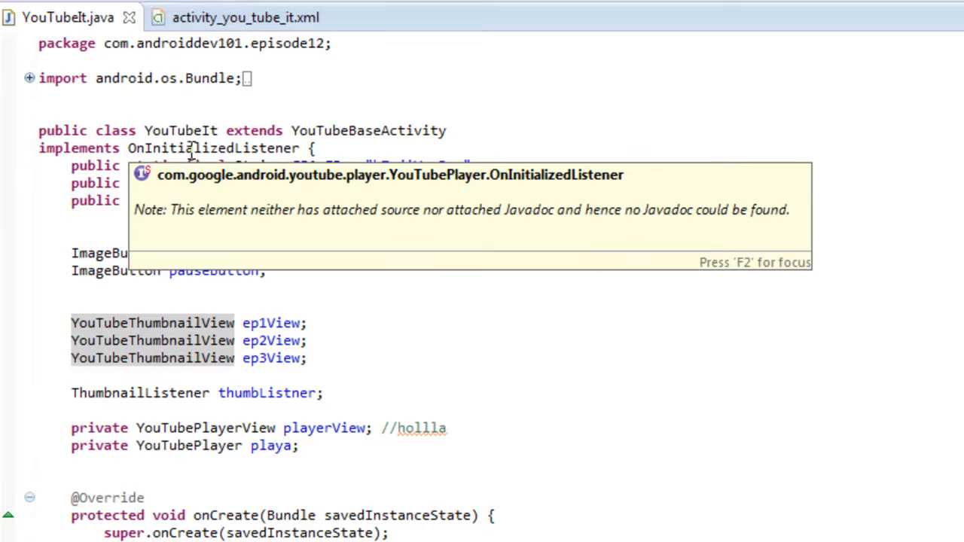
pyautogui.scroll(-3)
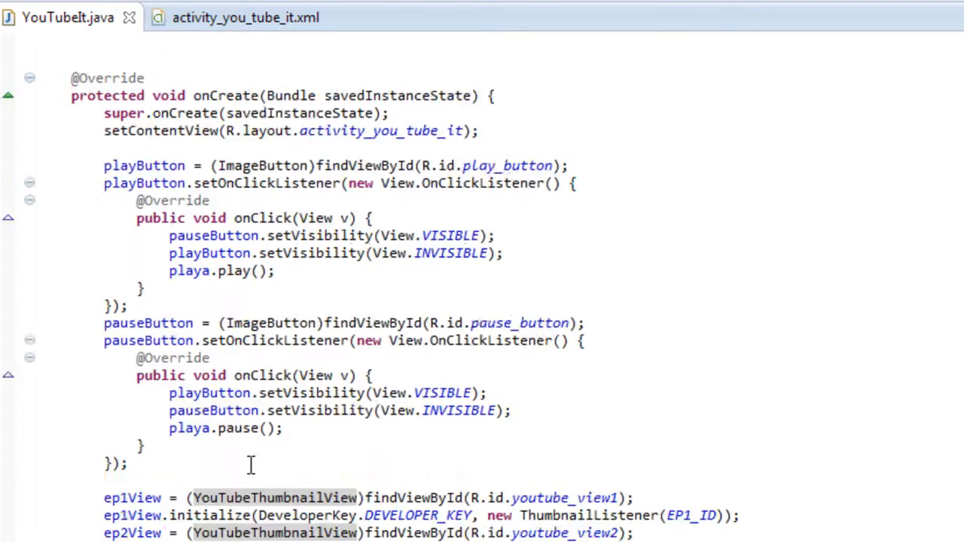
pyautogui.scroll(-3)
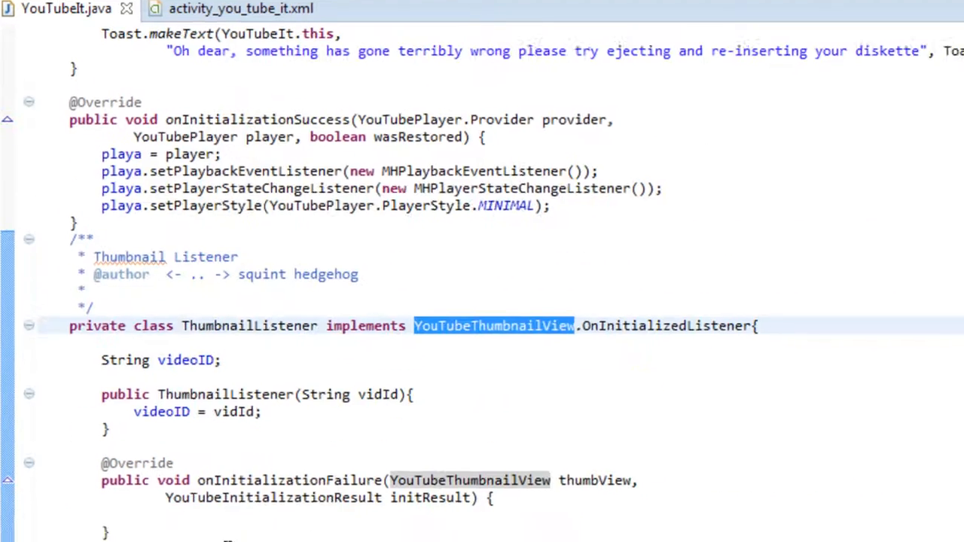
pyautogui.scroll(-3)
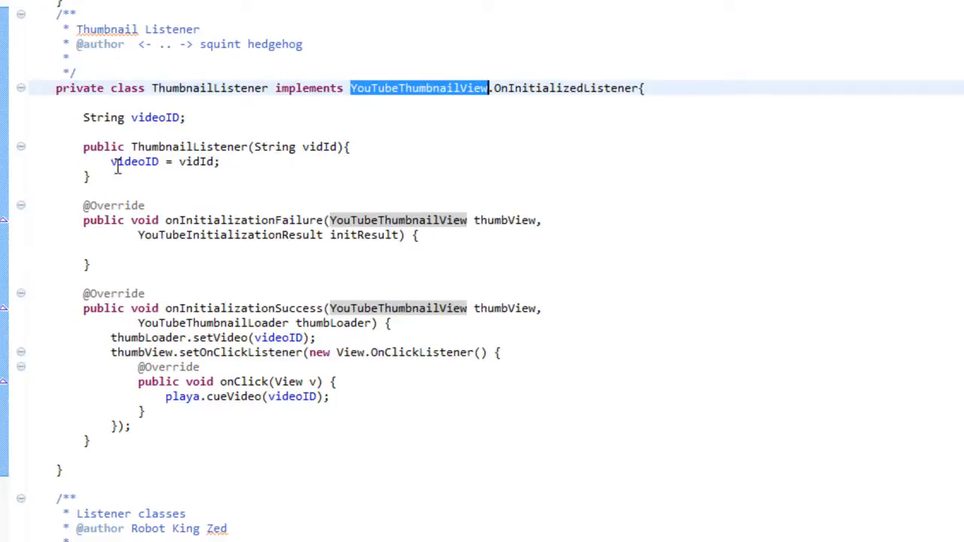
pyautogui.doubleClick(153, 117)
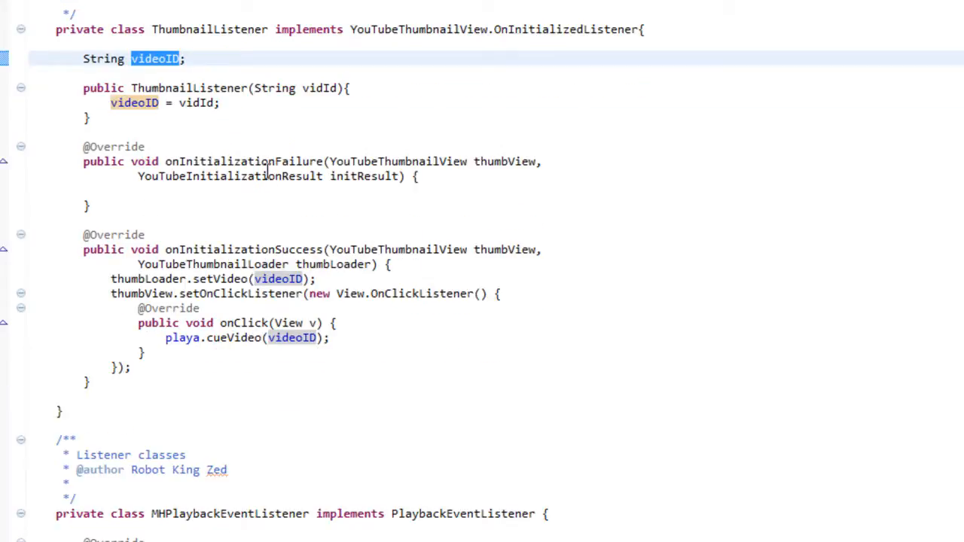
pyautogui.doubleClick(243, 162)
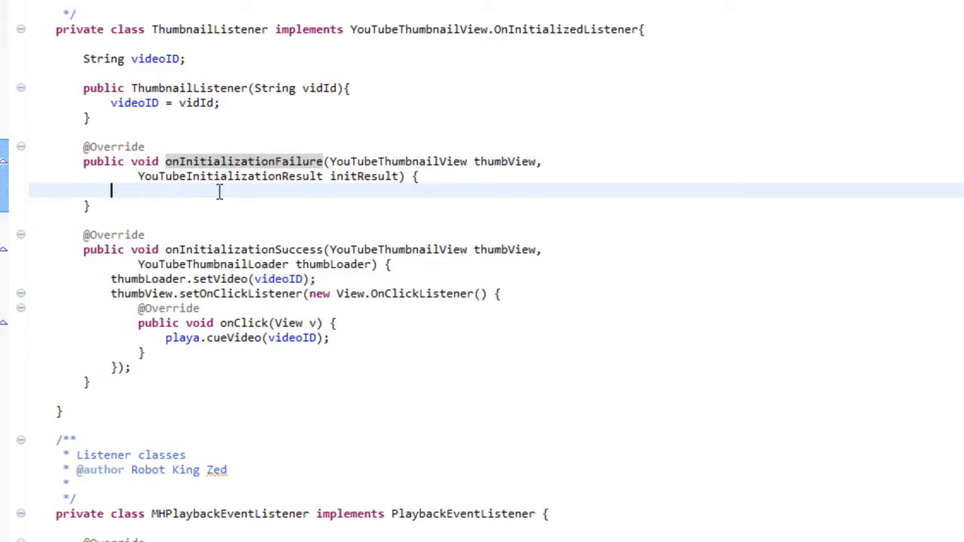
pyautogui.moveTo(454, 175)
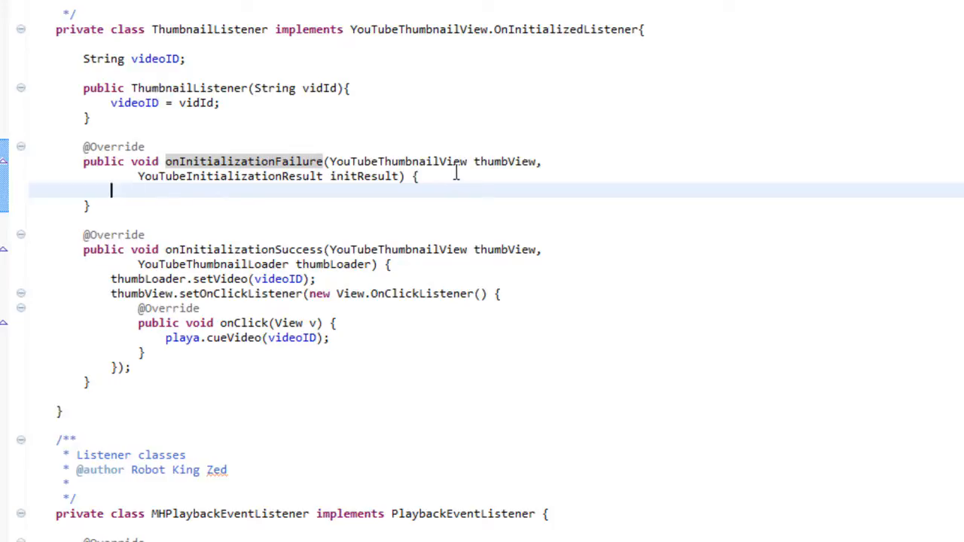
pyautogui.moveTo(234, 244)
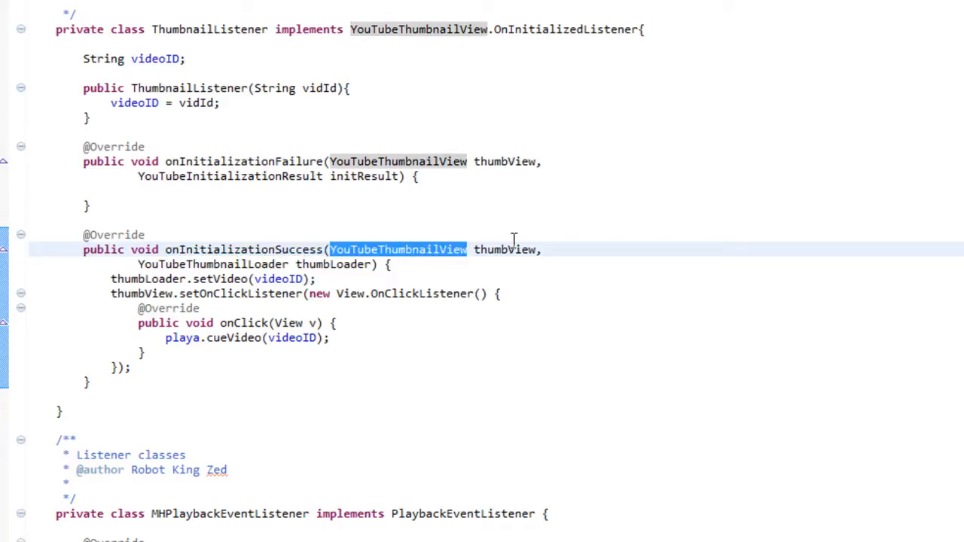
pyautogui.doubleClick(212, 264)
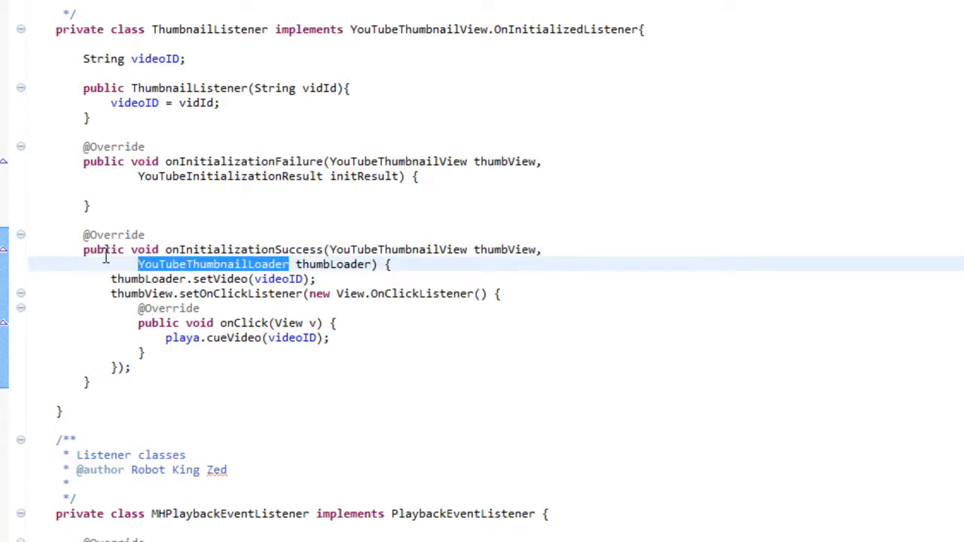
pyautogui.moveTo(444, 260)
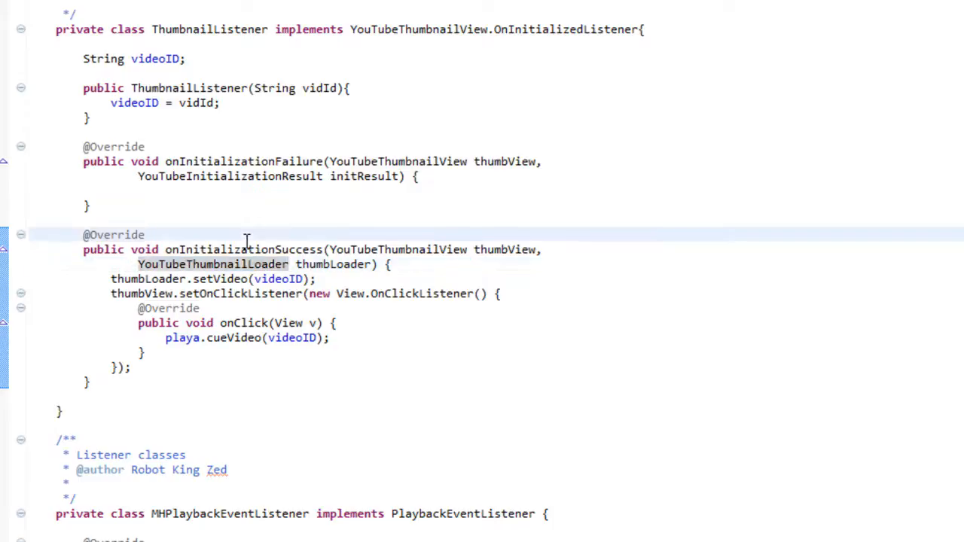
pyautogui.moveTo(244, 250)
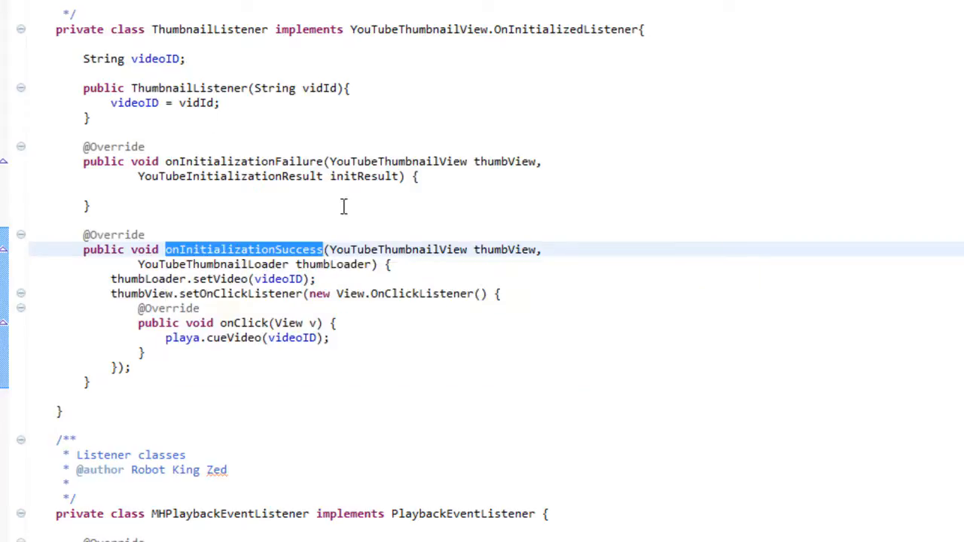
pyautogui.moveTo(235, 294)
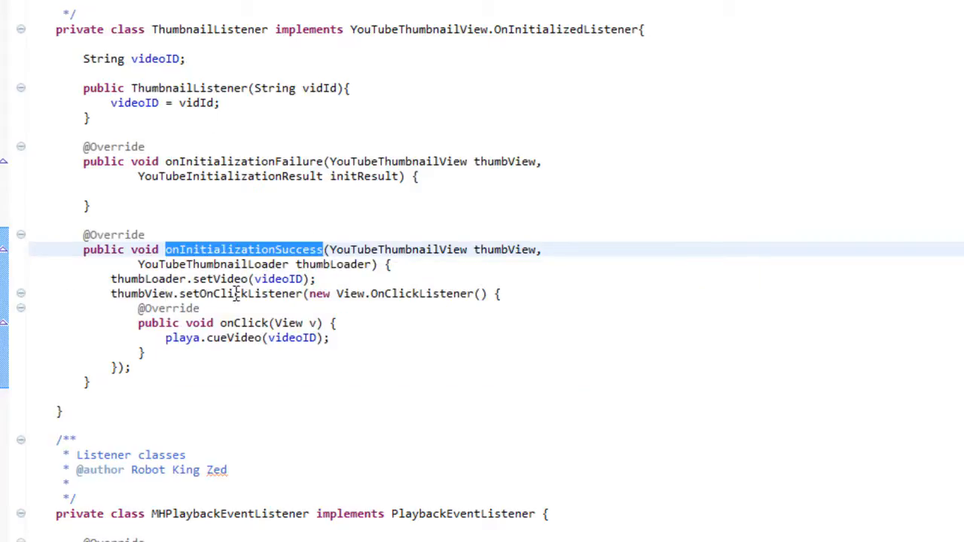
pyautogui.doubleClick(220, 279)
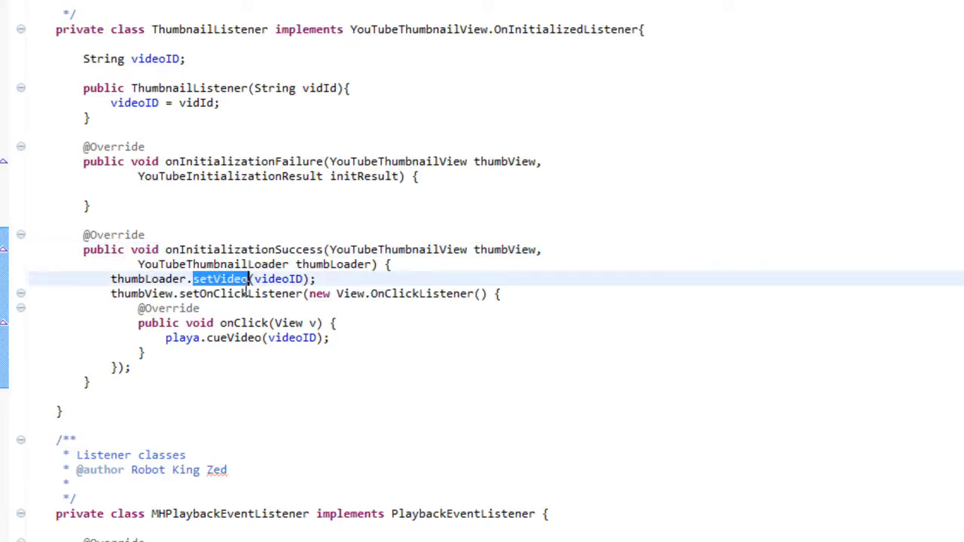
pyautogui.moveTo(285, 278)
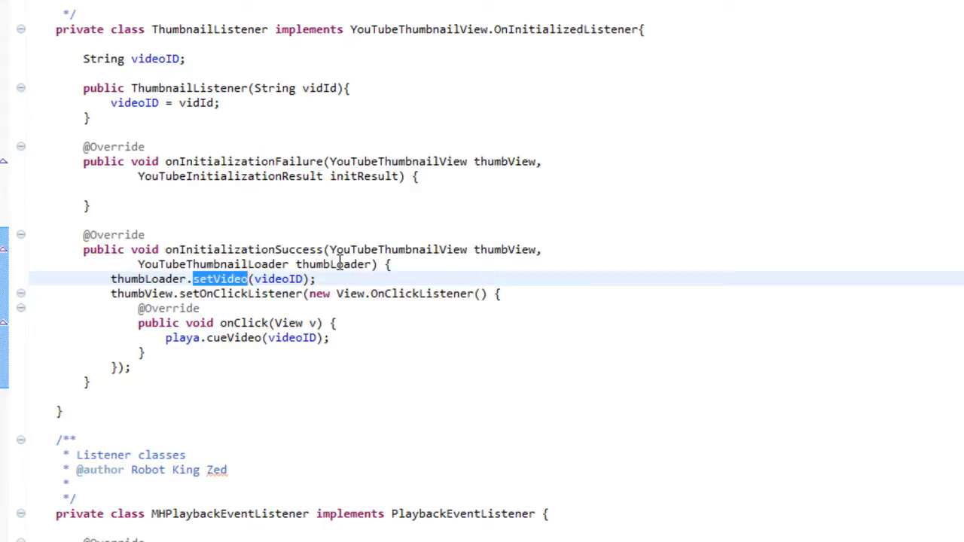
pyautogui.moveTo(274, 304)
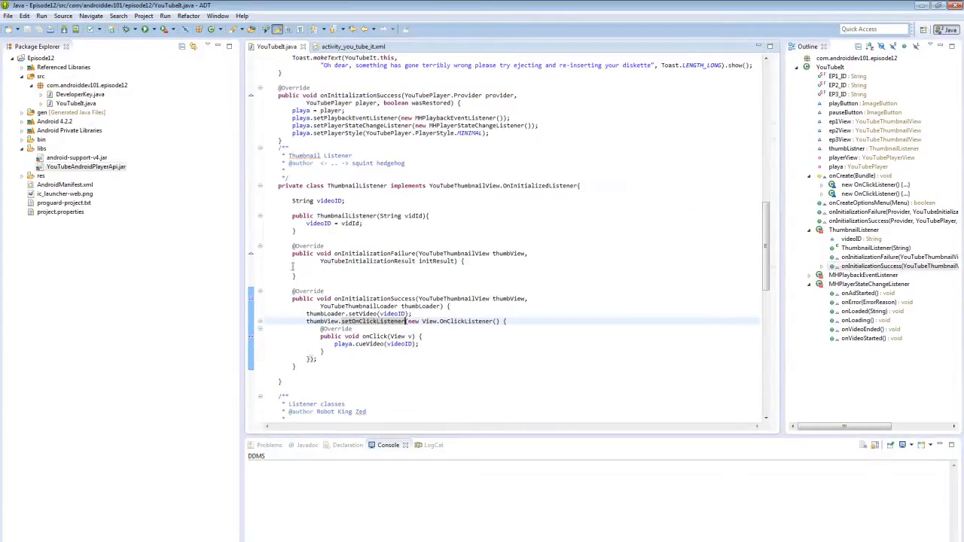
pyautogui.scroll(3)
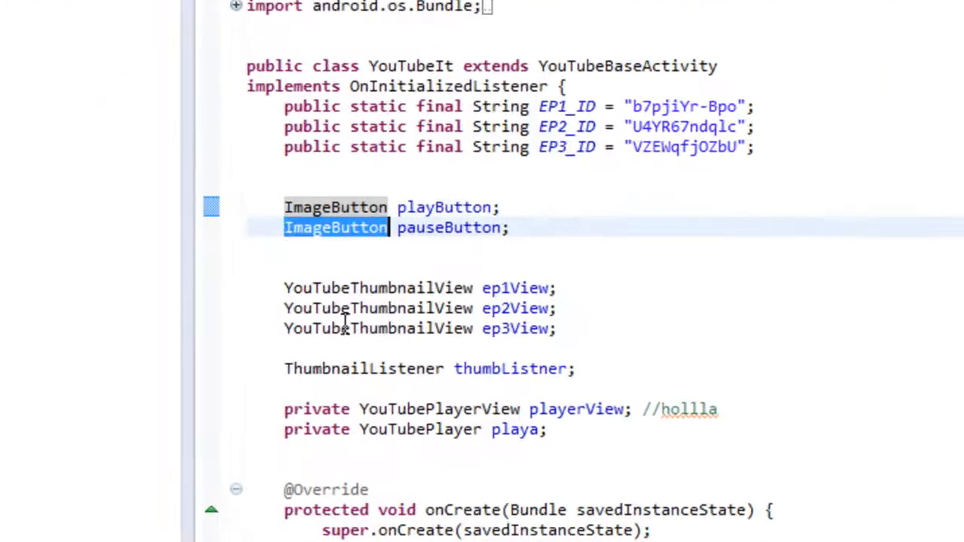
pyautogui.moveTo(670, 414)
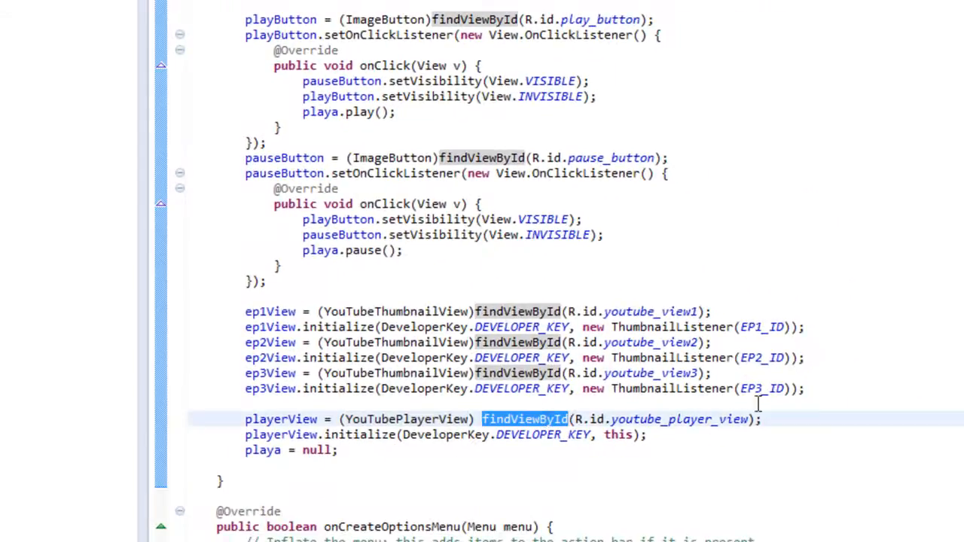
pyautogui.moveTo(550, 359)
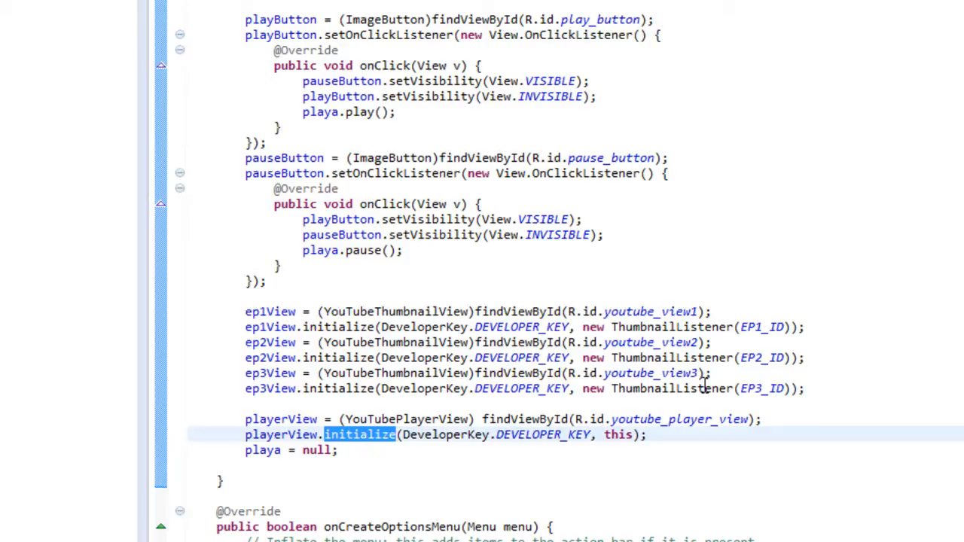
pyautogui.scroll(3)
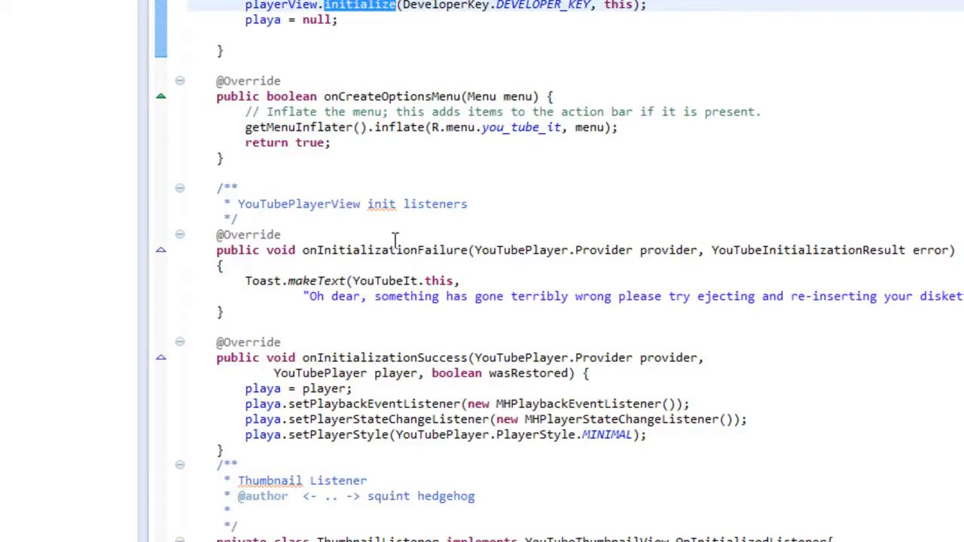
pyautogui.doubleClick(386, 250)
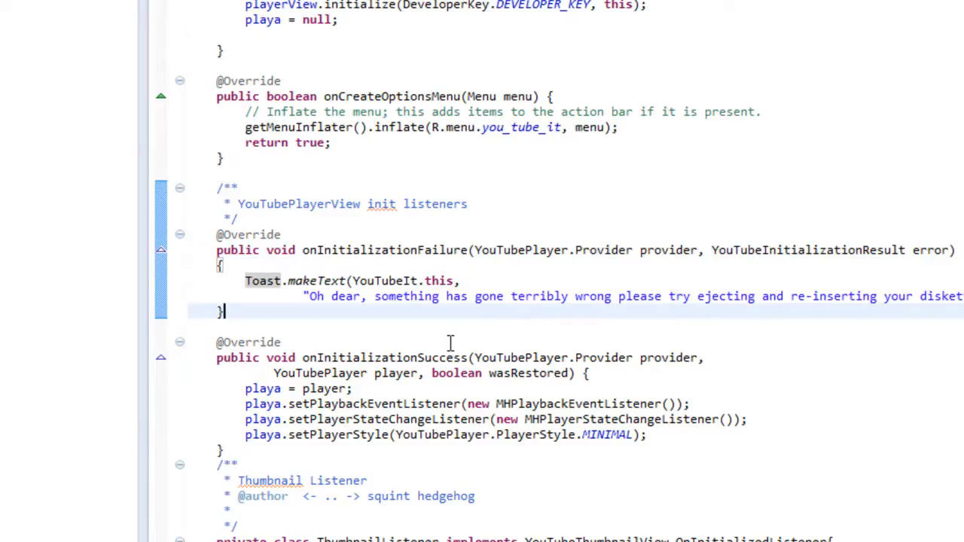
pyautogui.doubleClick(384, 357)
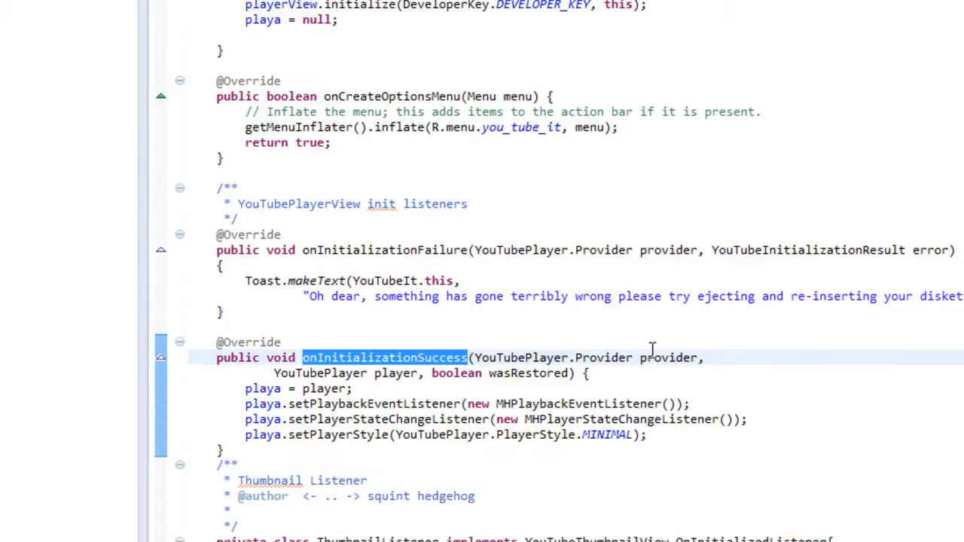
pyautogui.moveTo(259, 389)
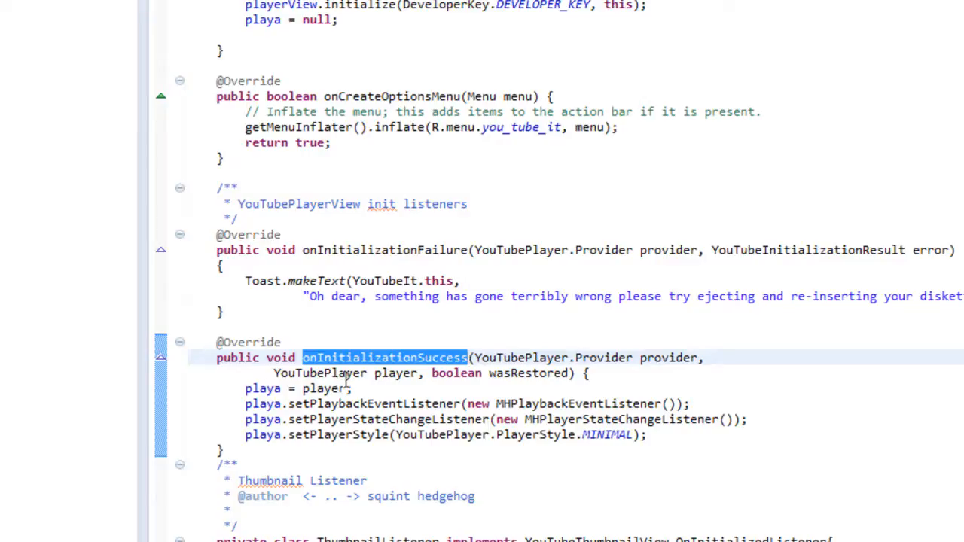
pyautogui.doubleClick(320, 373)
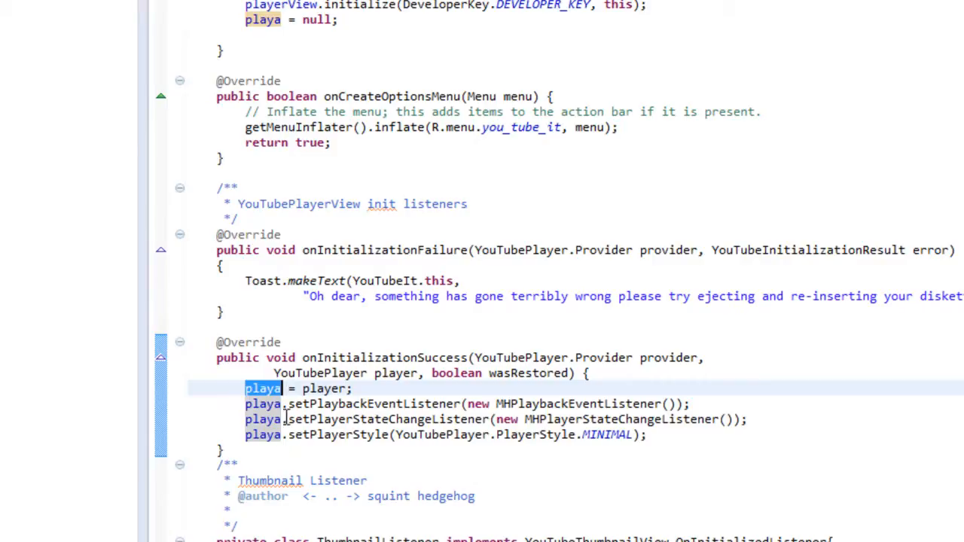
pyautogui.moveTo(411, 406)
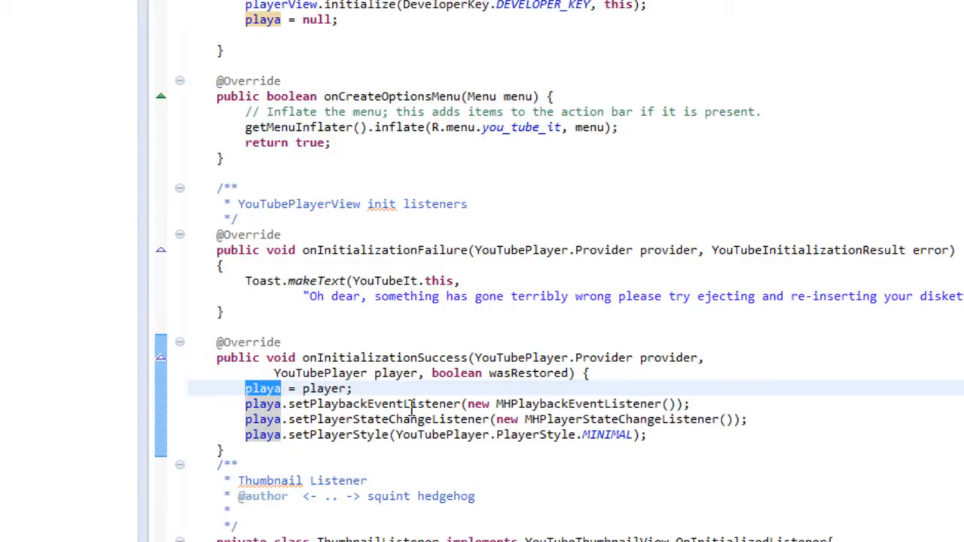
pyautogui.doubleClick(374, 404)
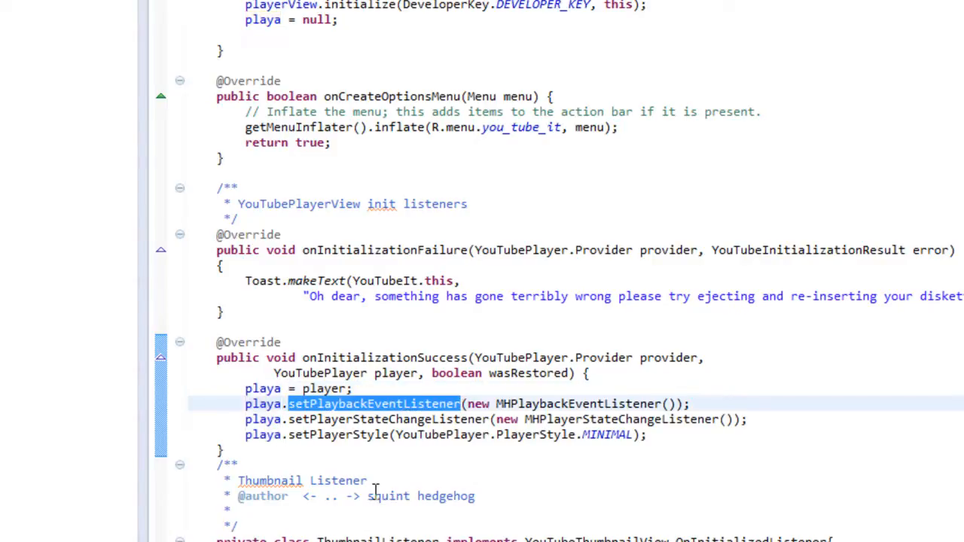
pyautogui.doubleClick(389, 419)
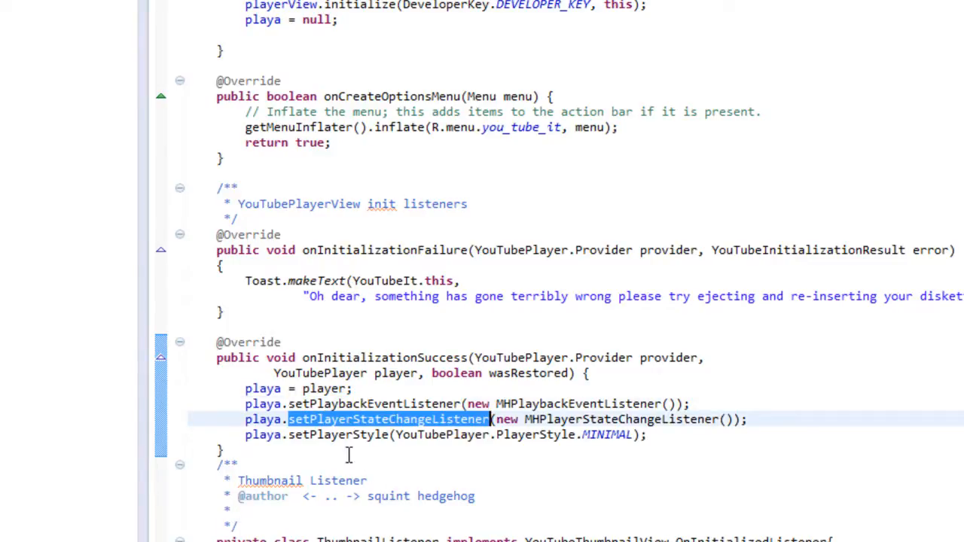
pyautogui.doubleClick(607, 434)
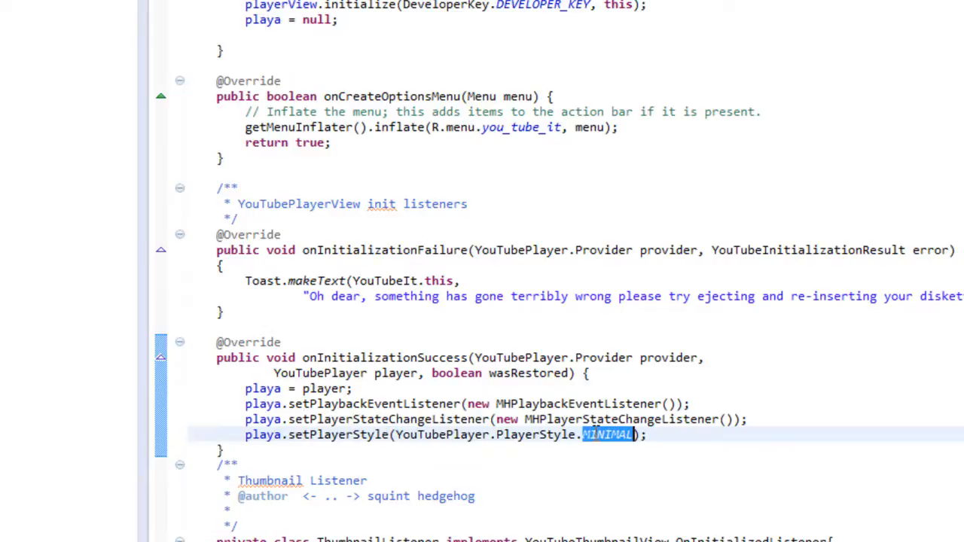
pyautogui.moveTo(328, 440)
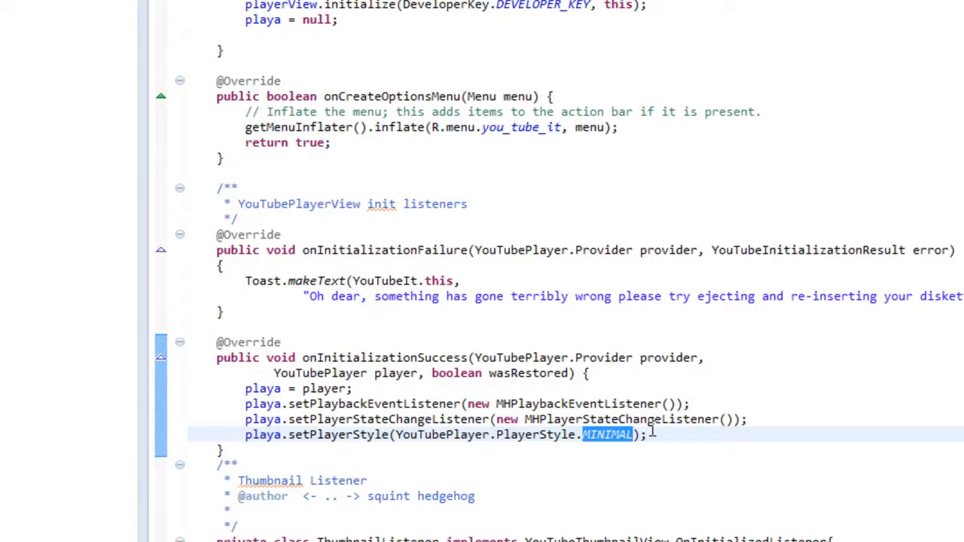
pyautogui.moveTo(347, 427)
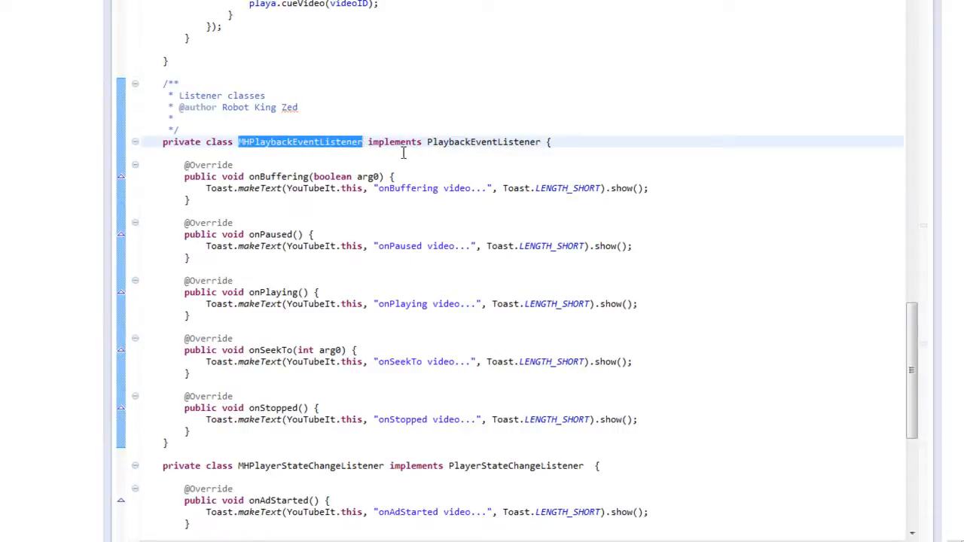
pyautogui.doubleClick(481, 142)
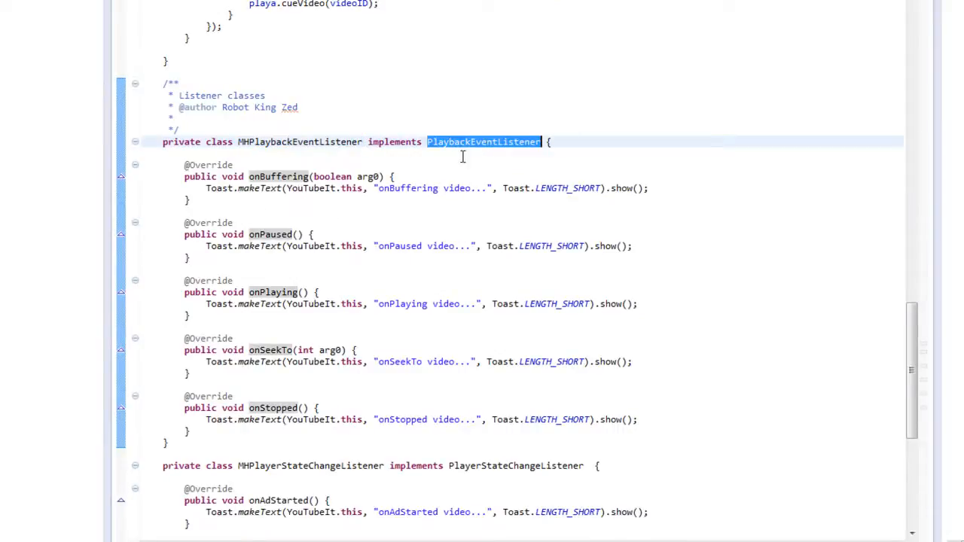
pyautogui.scroll(-3)
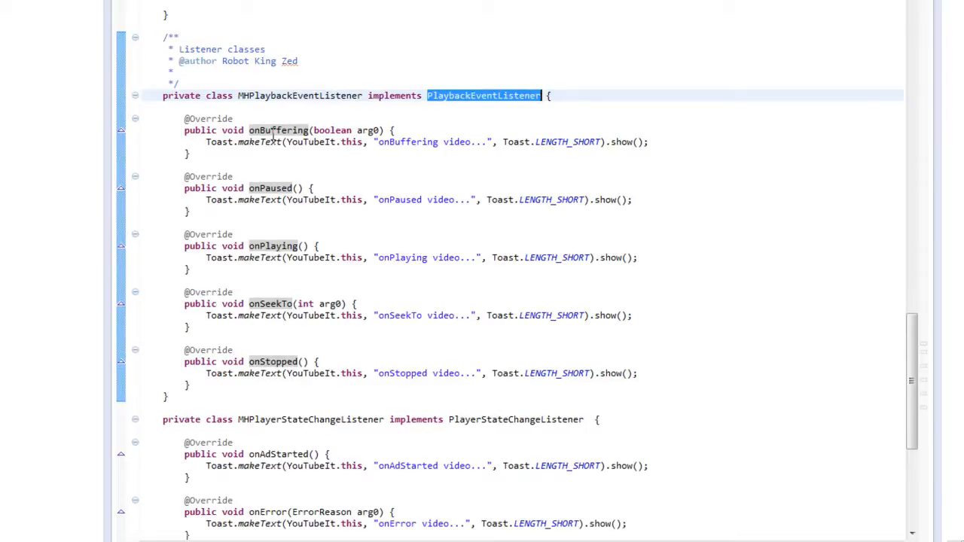
pyautogui.doubleClick(277, 129)
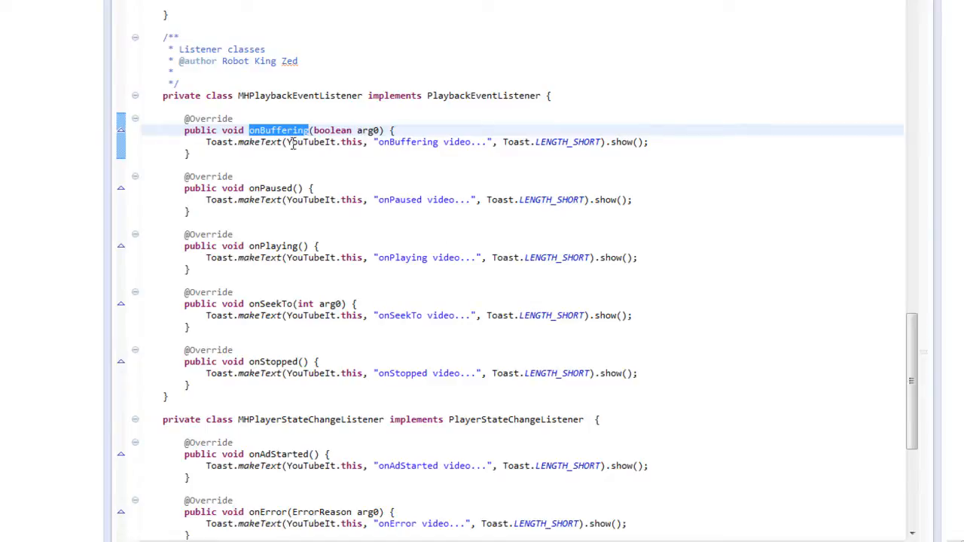
pyautogui.moveTo(370, 142)
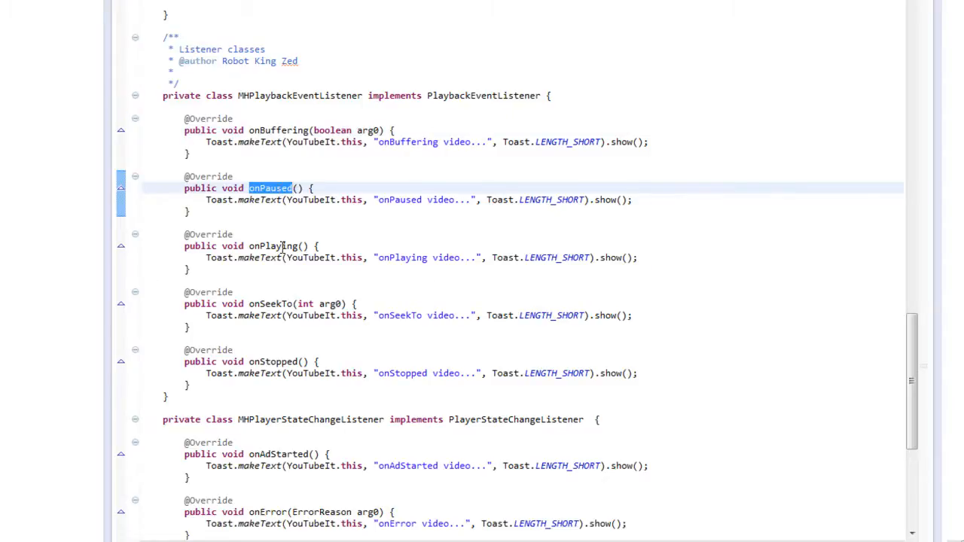
pyautogui.scroll(-3)
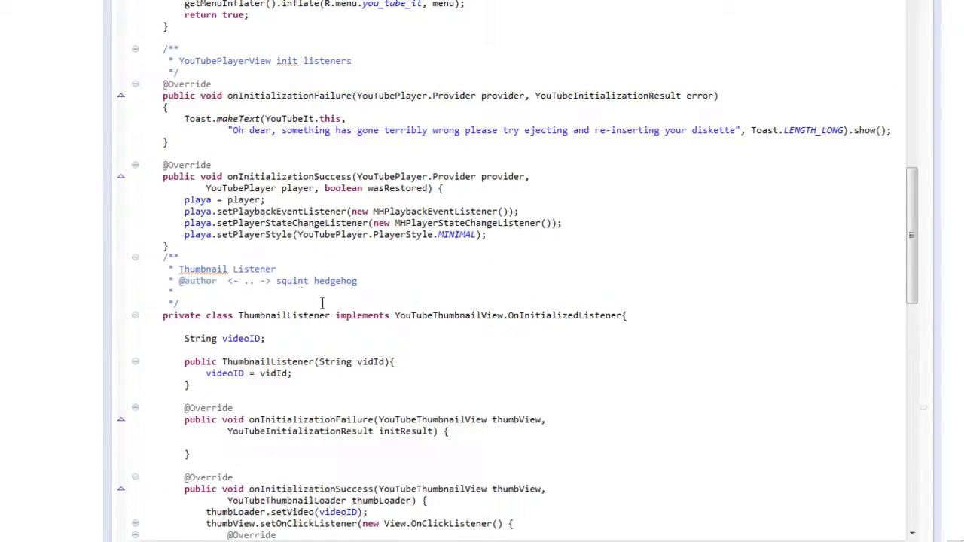
pyautogui.moveTo(411, 216)
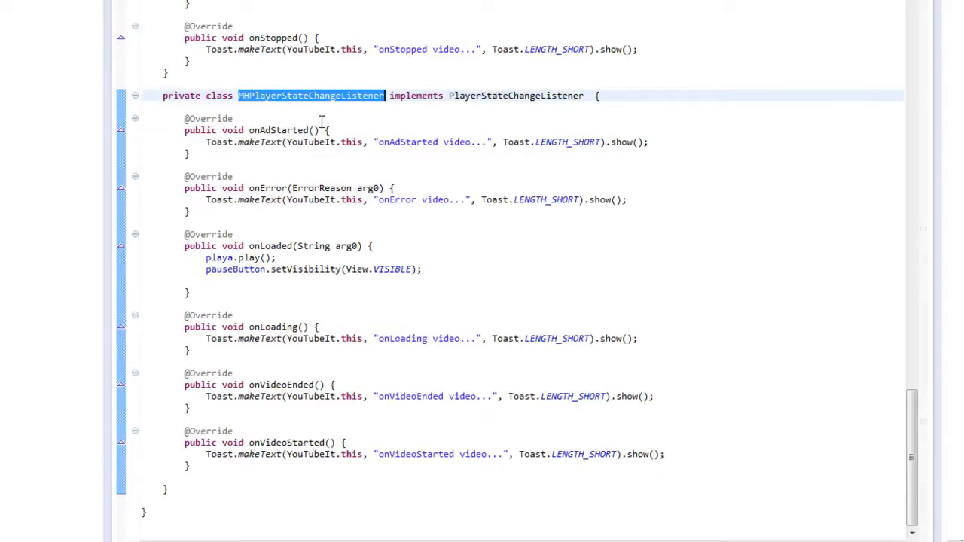
pyautogui.doubleClick(277, 129)
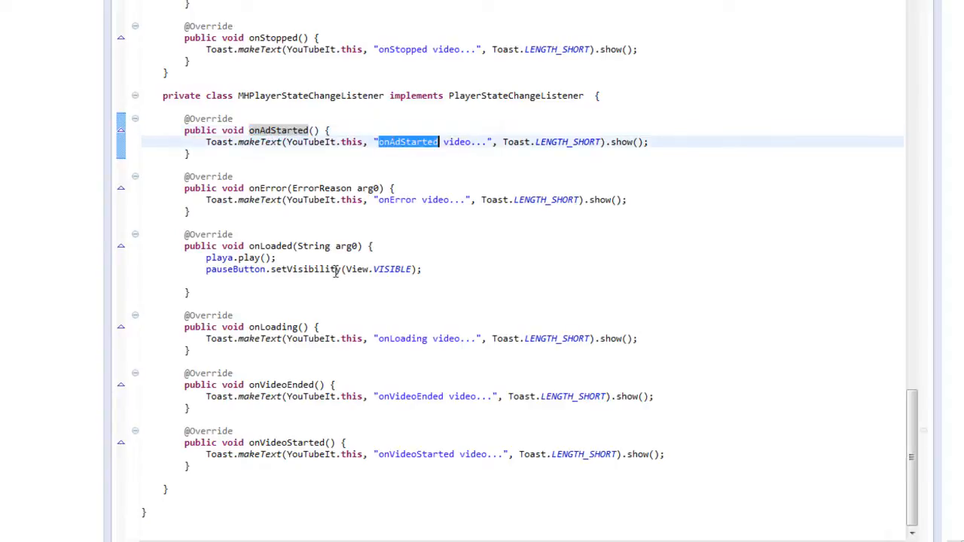
pyautogui.moveTo(246, 118)
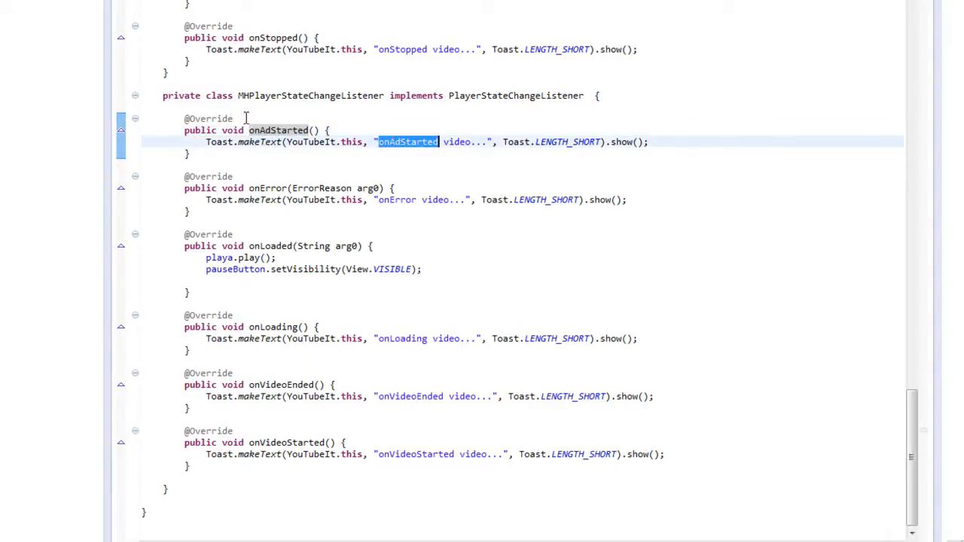
pyautogui.doubleClick(268, 186)
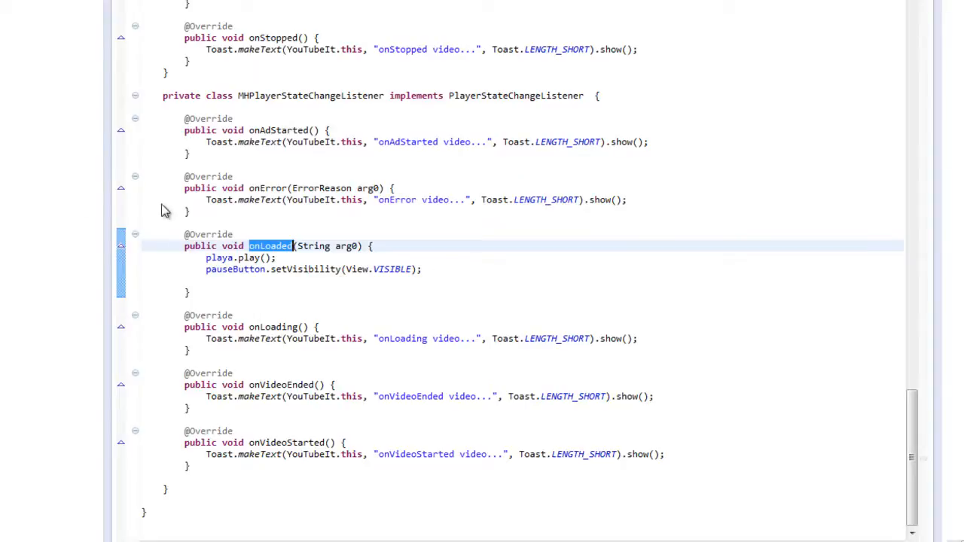
pyautogui.moveTo(274, 241)
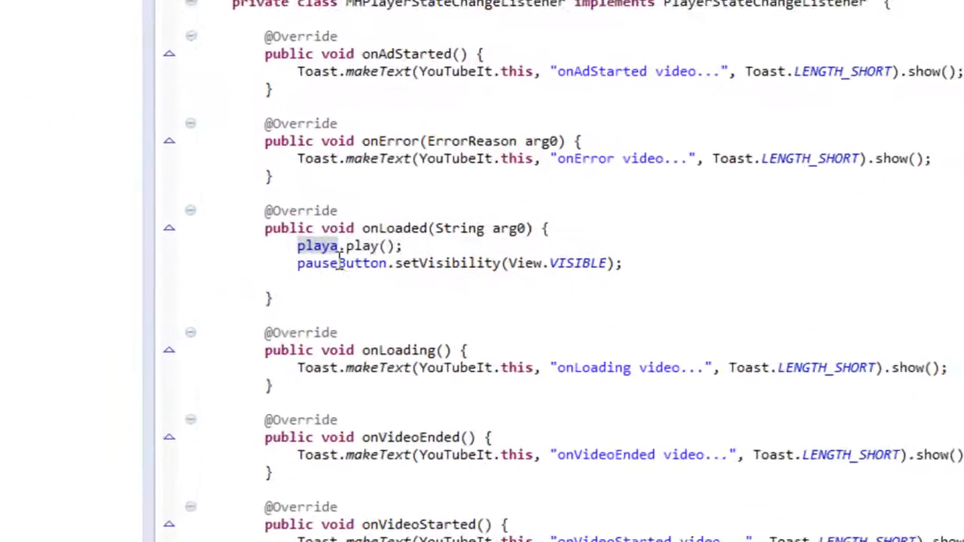
pyautogui.doubleClick(364, 245)
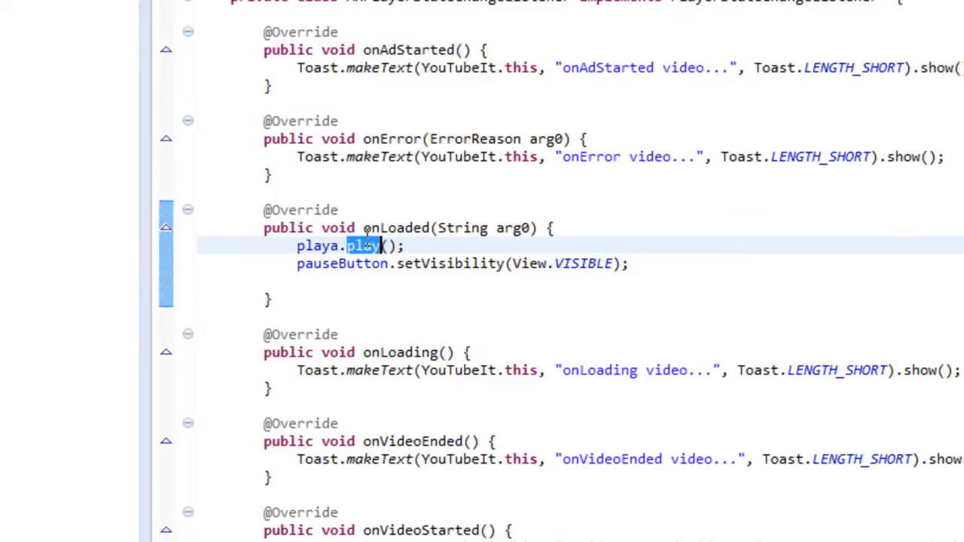
pyautogui.moveTo(320, 244)
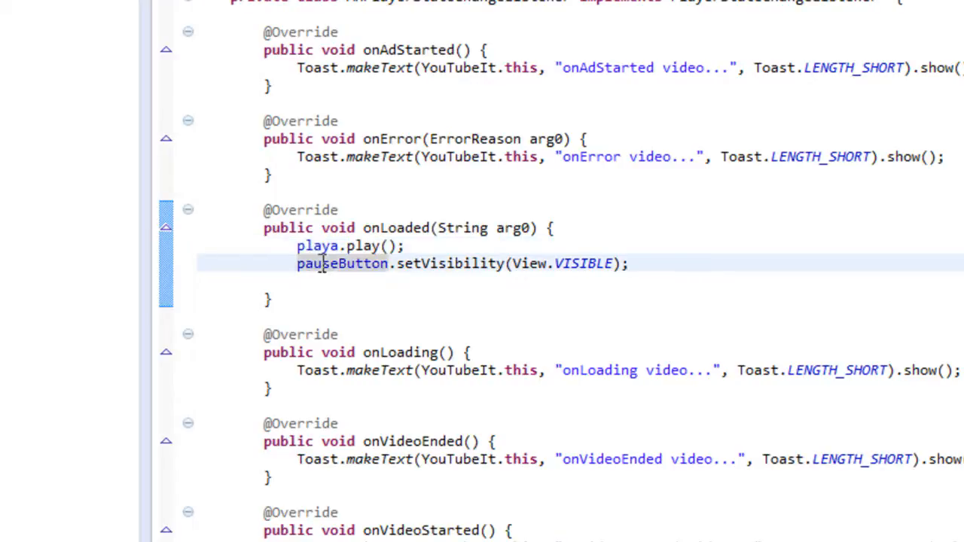
pyautogui.doubleClick(342, 263)
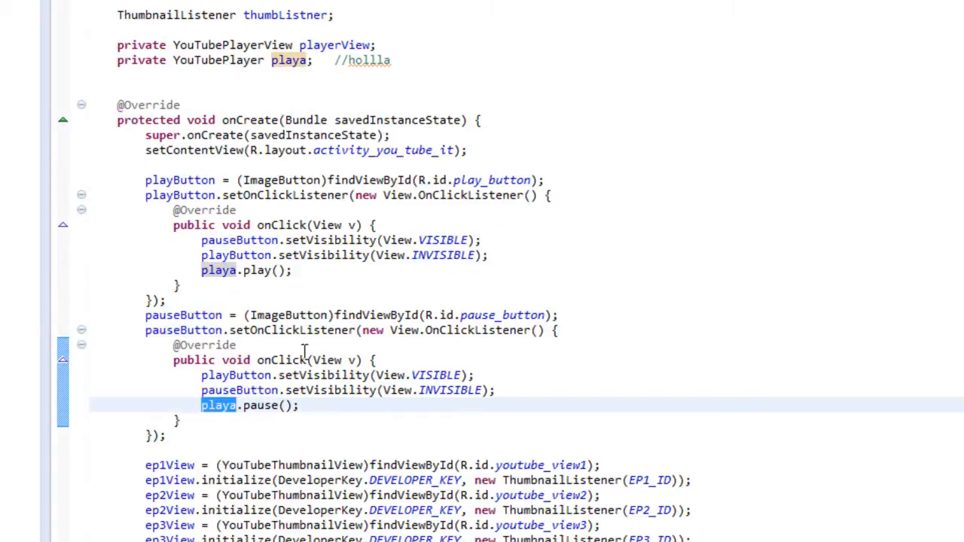
pyautogui.moveTo(265, 405)
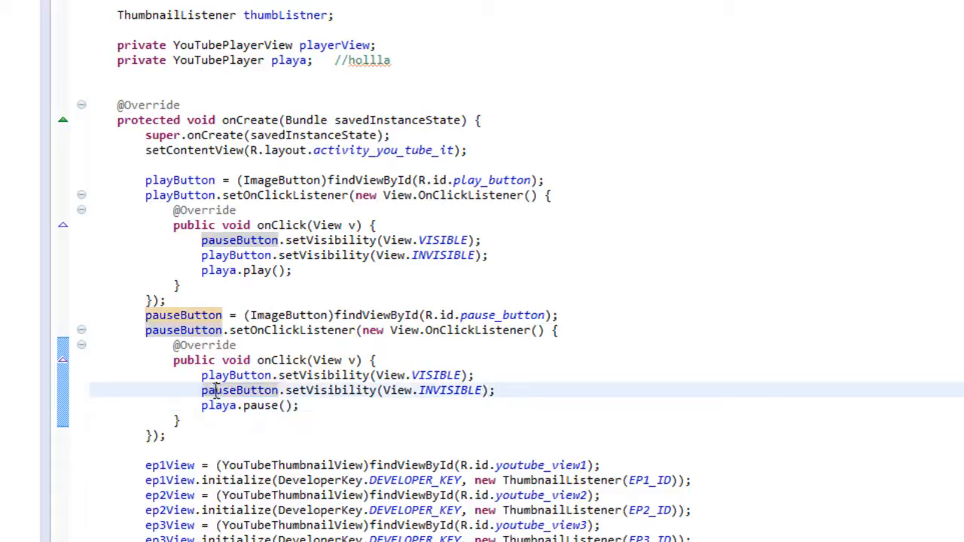
pyautogui.doubleClick(235, 375)
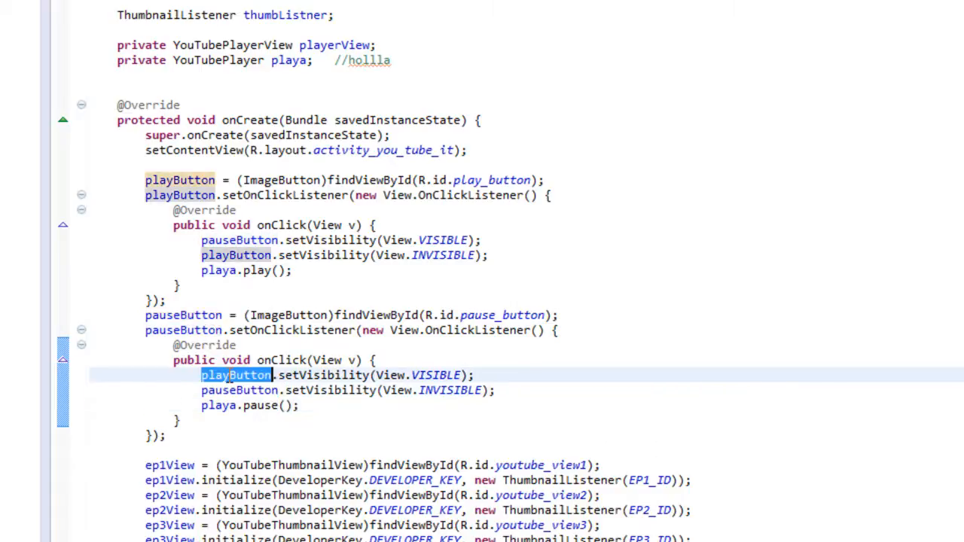
pyautogui.moveTo(569, 253)
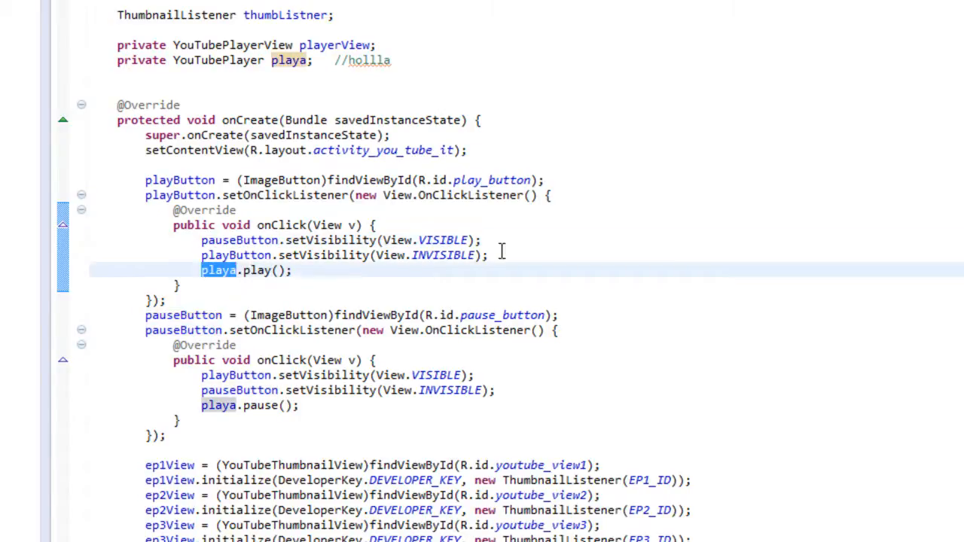
pyautogui.doubleClick(442, 256)
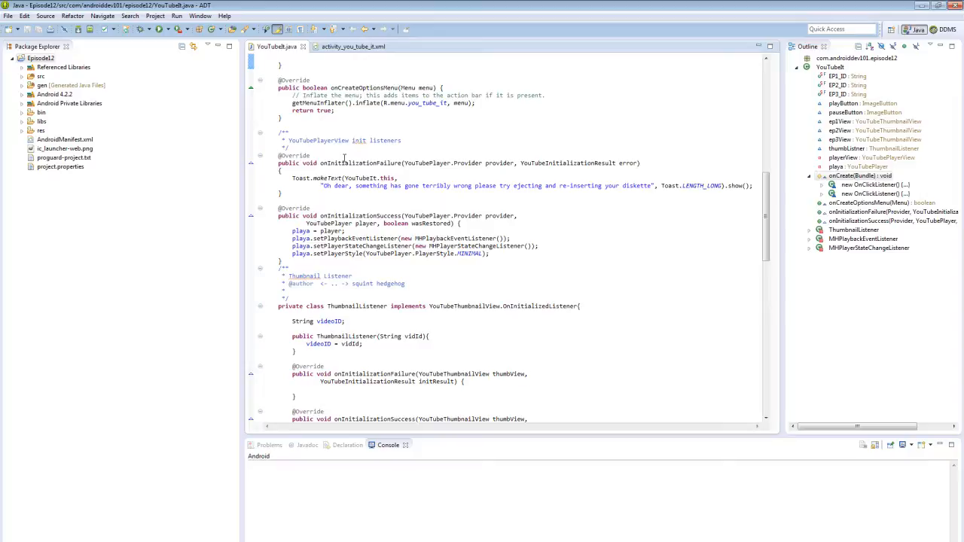
pyautogui.moveTo(388, 298)
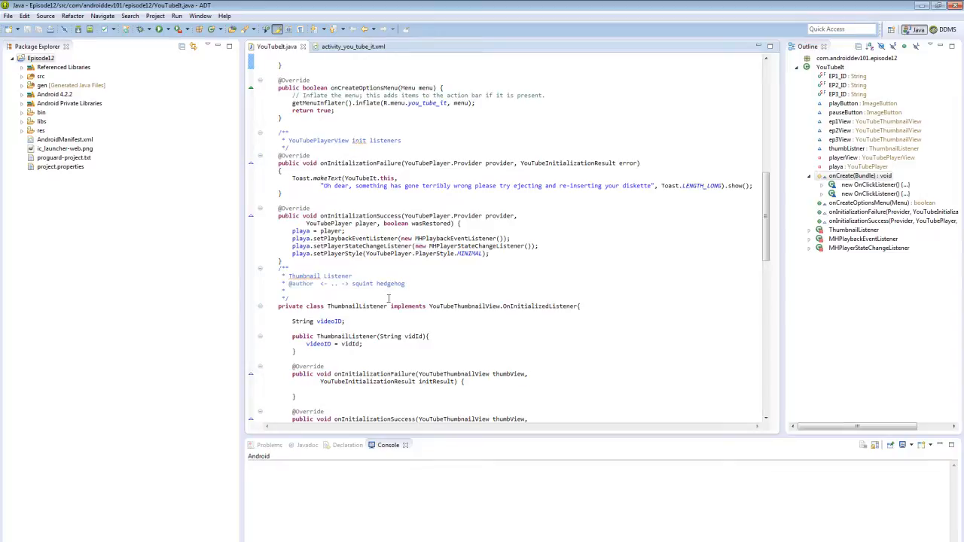
# Bring up the Android Mirror window showing the phone's home screen with the Episode12 app.
pyautogui.scroll(-3)
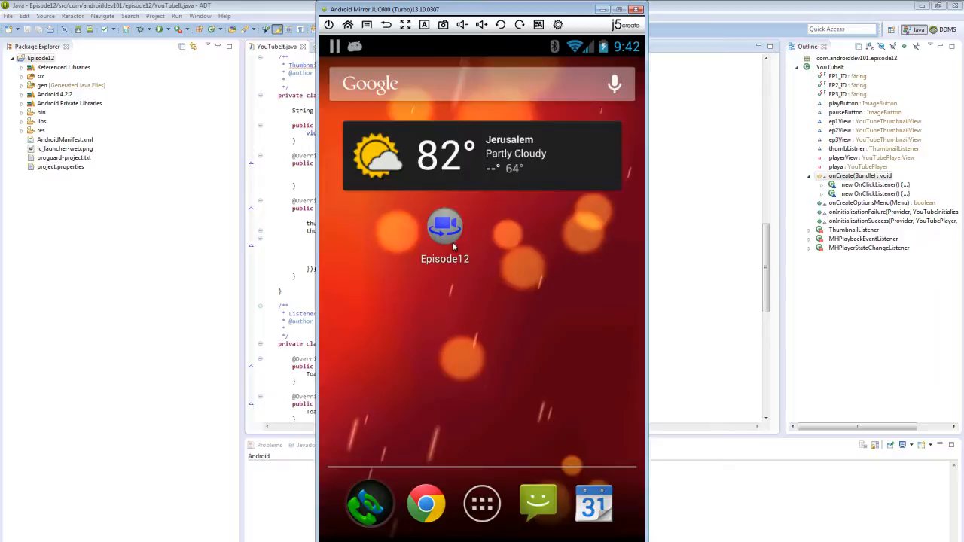
pyautogui.click(444, 229)
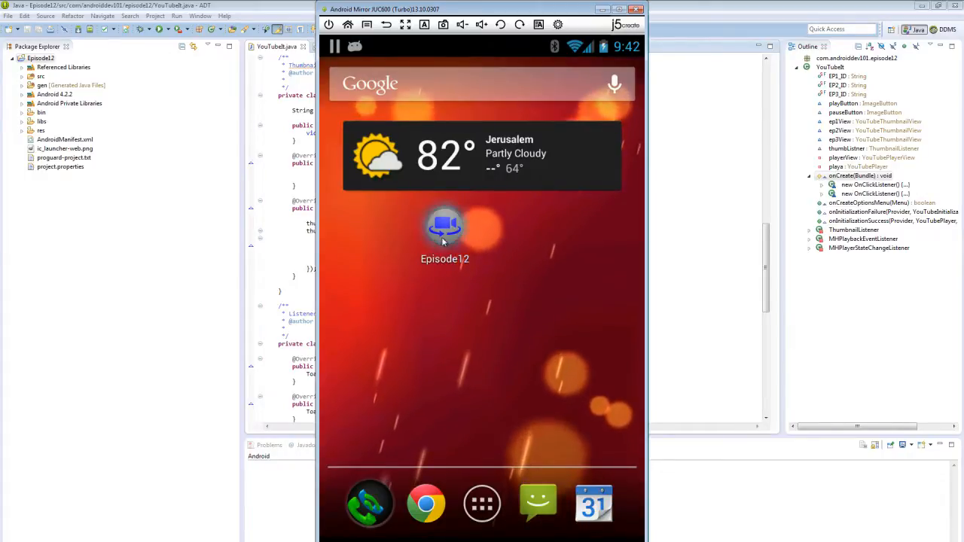
# Launch the Episode12 app on the mirrored device, showing Episode 1–3 thumbnails above an empty player.
pyautogui.click(444, 229)
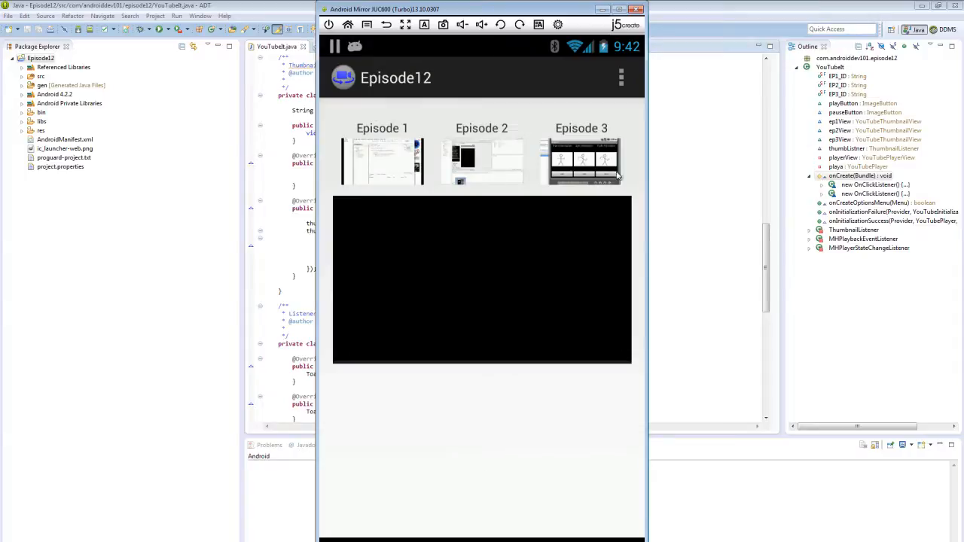
pyautogui.moveTo(392, 144)
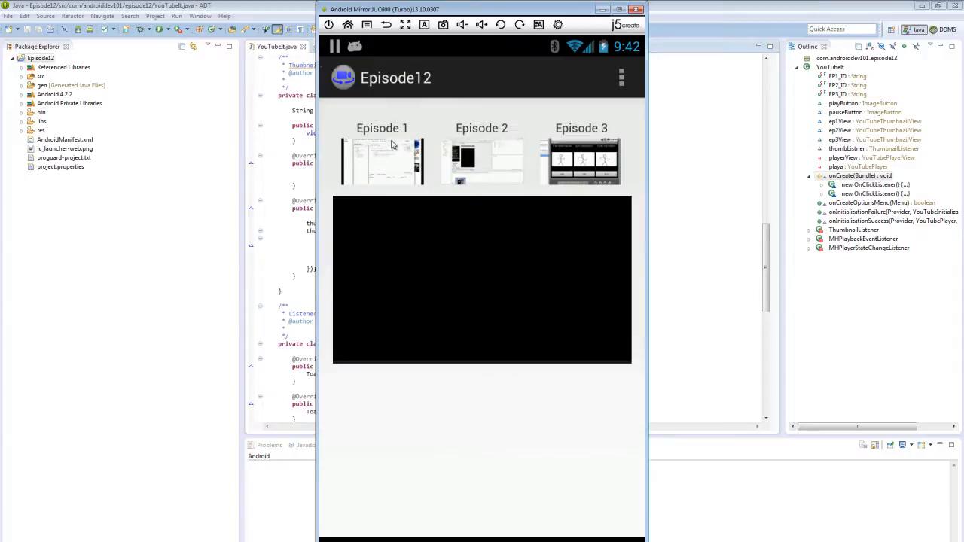
pyautogui.moveTo(395, 161)
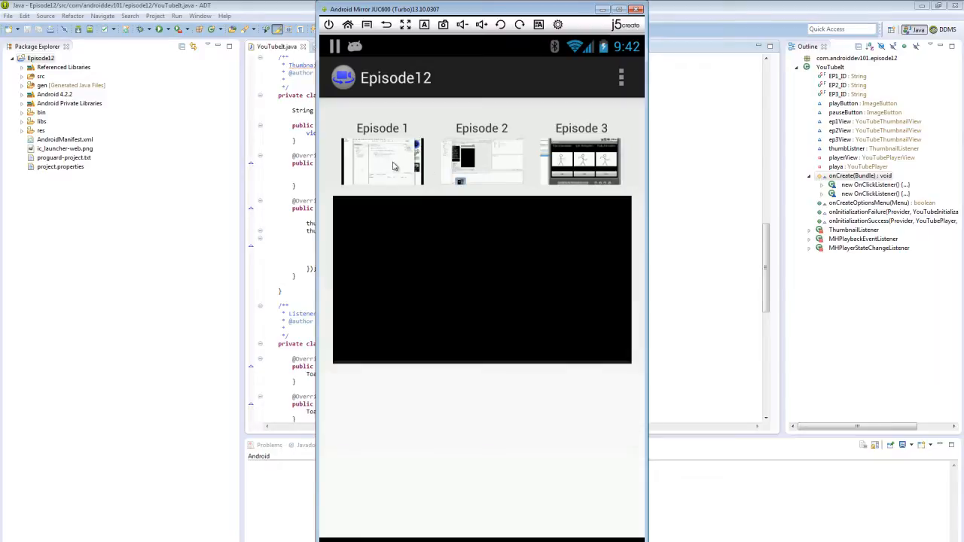
pyautogui.moveTo(366, 147)
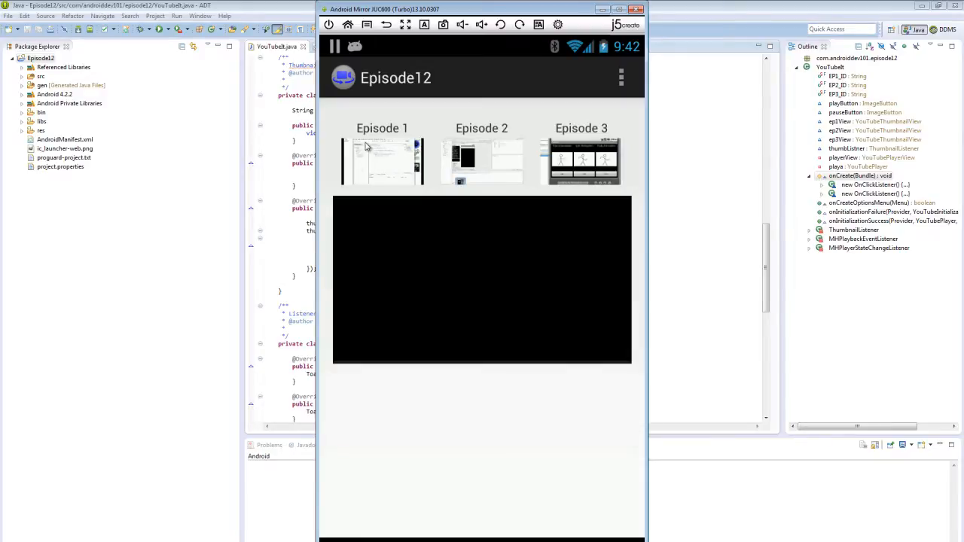
pyautogui.moveTo(422, 292)
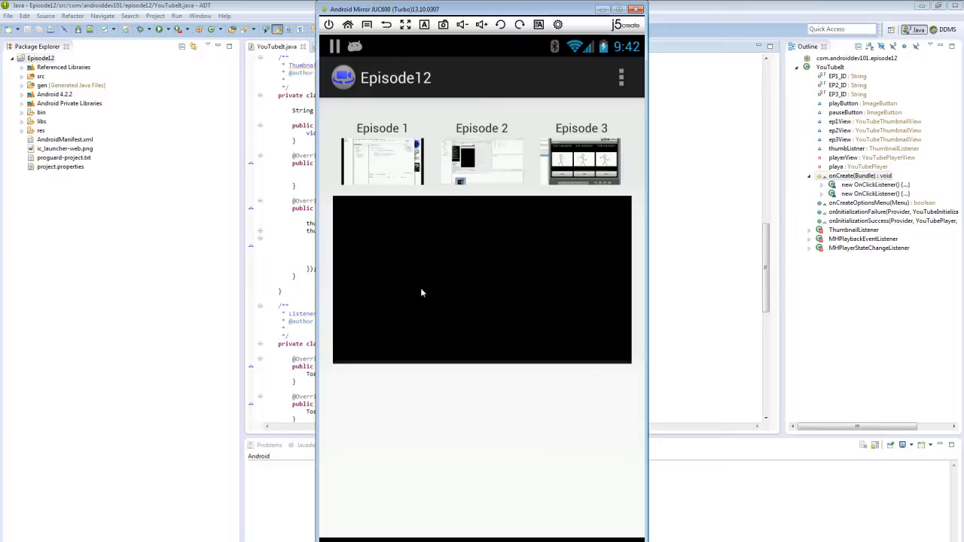
pyautogui.moveTo(433, 442)
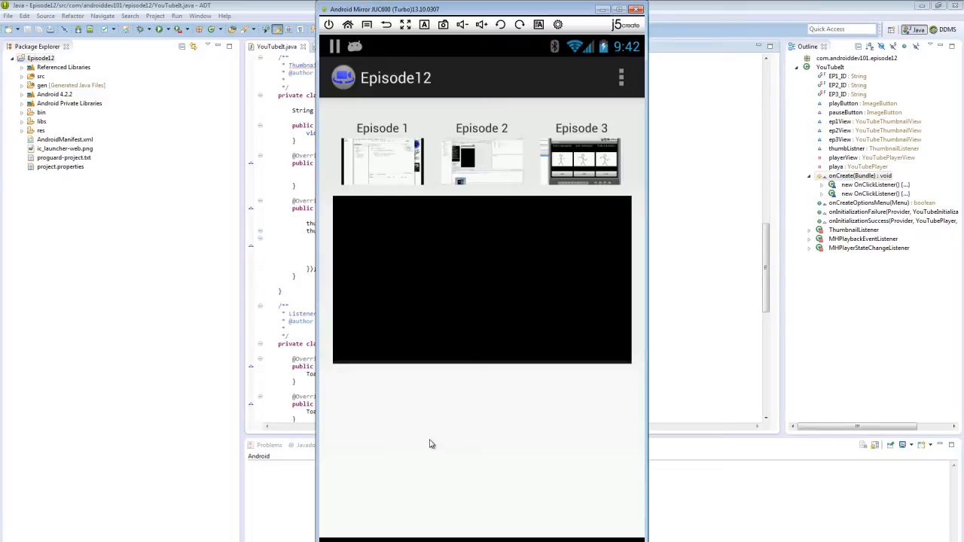
pyautogui.moveTo(495, 164)
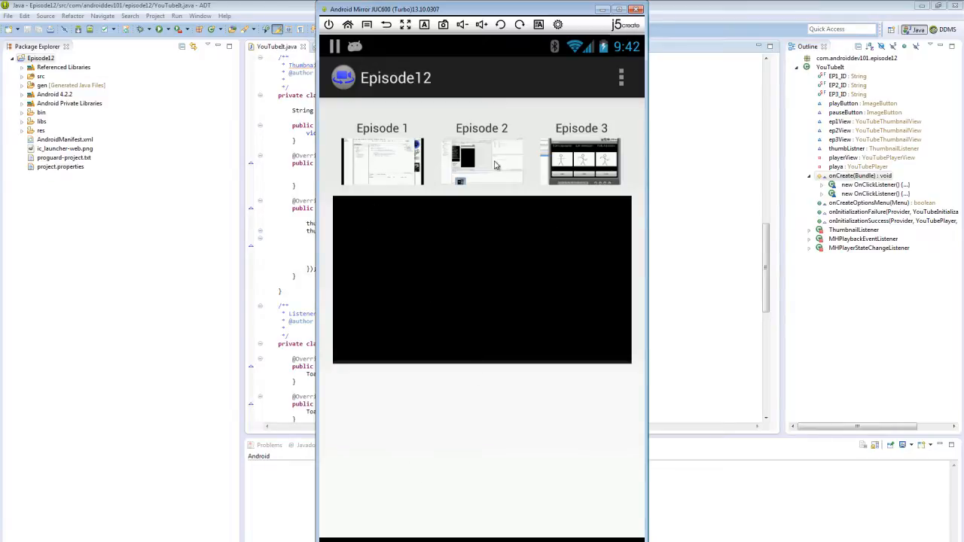
pyautogui.moveTo(458, 208)
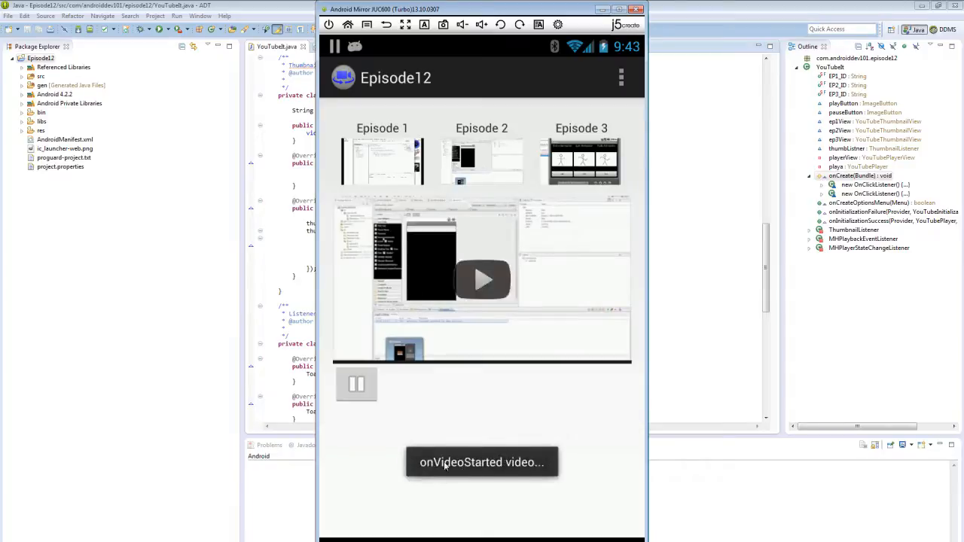
# Play the loaded Episode 2 video in the app, then pause it from the playback overlay.
pyautogui.click(482, 279)
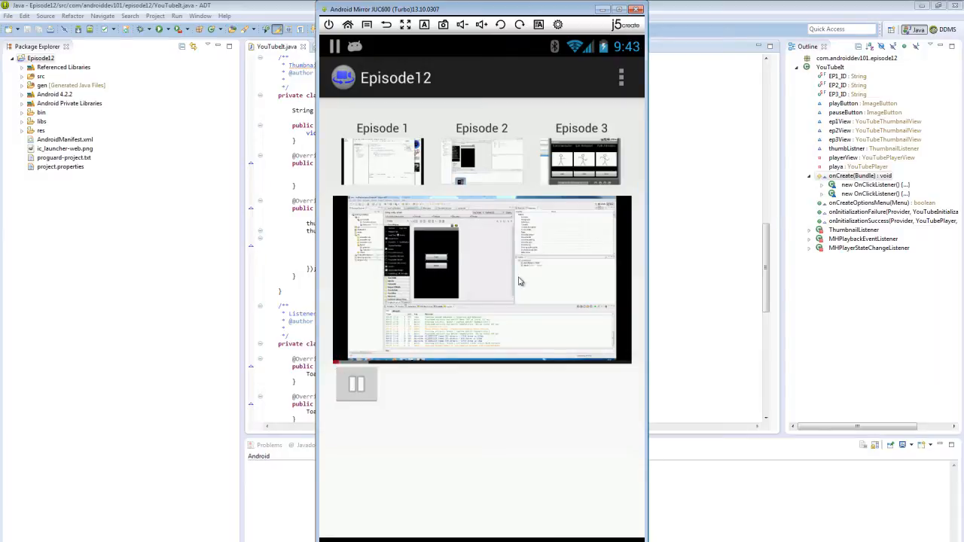
pyautogui.click(482, 280)
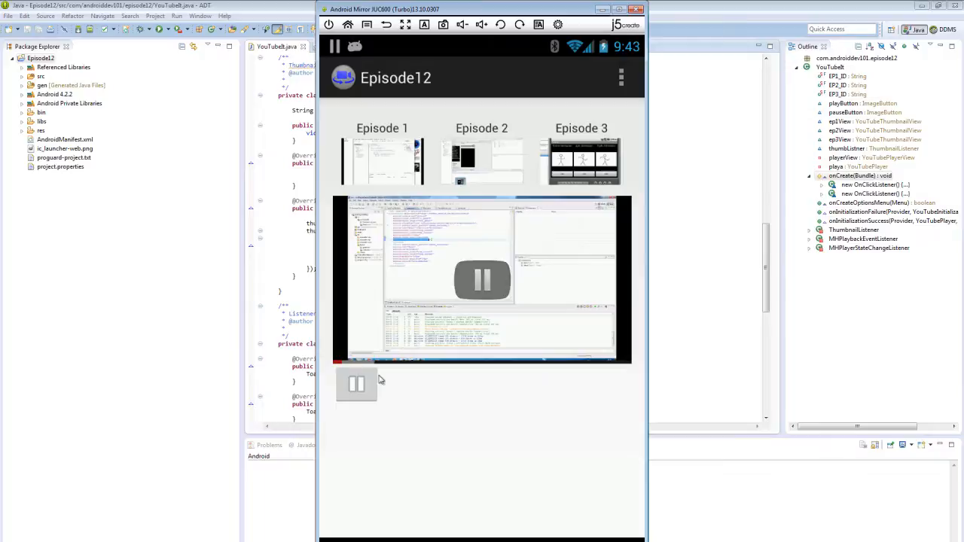
pyautogui.click(356, 384)
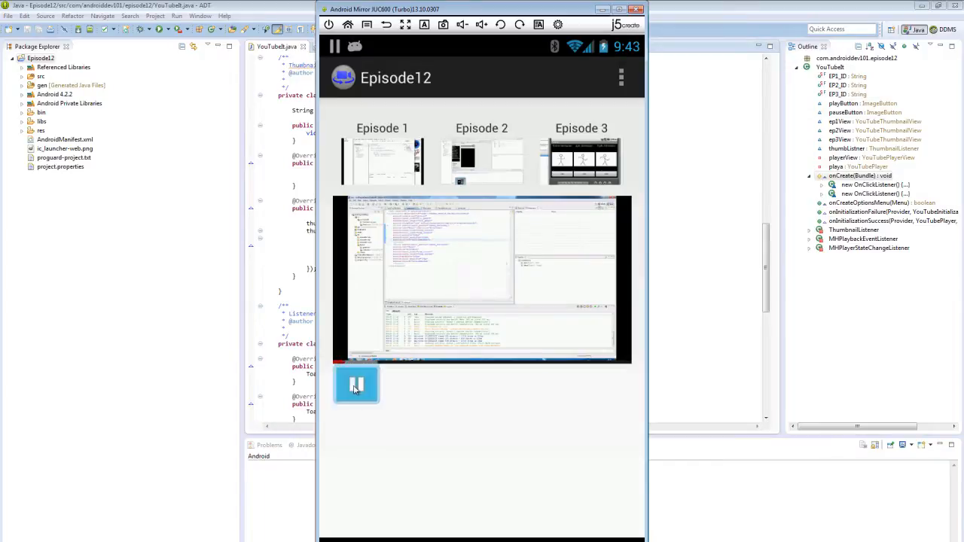
pyautogui.click(356, 384)
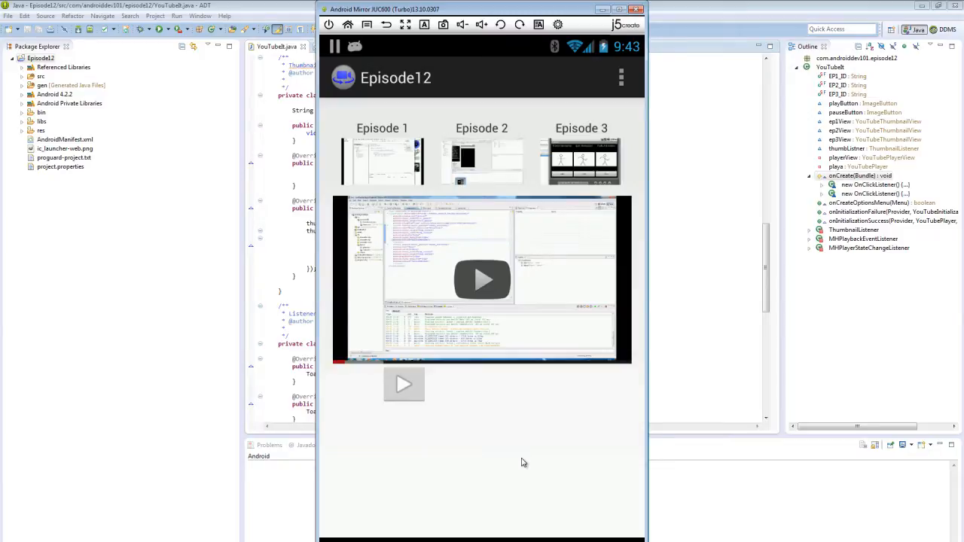
pyautogui.moveTo(418, 422)
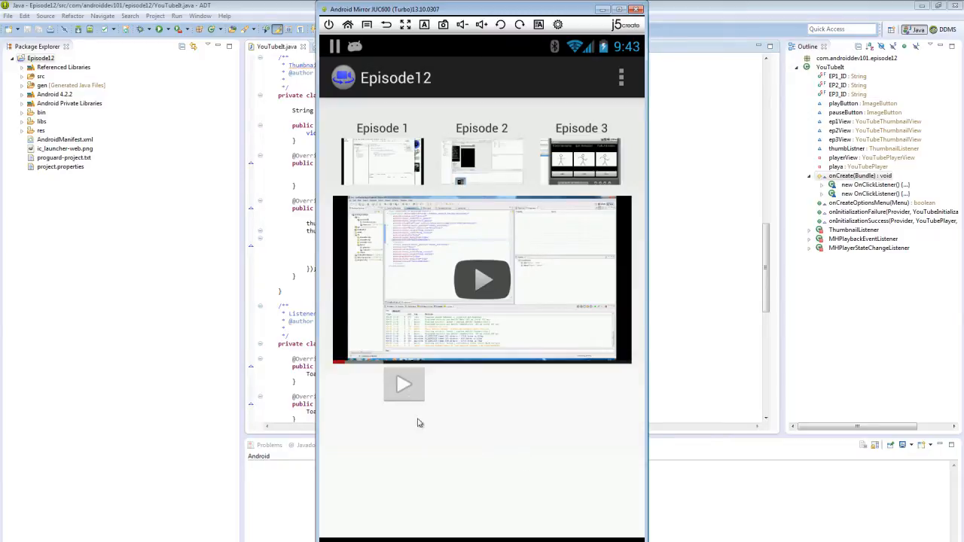
pyautogui.moveTo(443, 340)
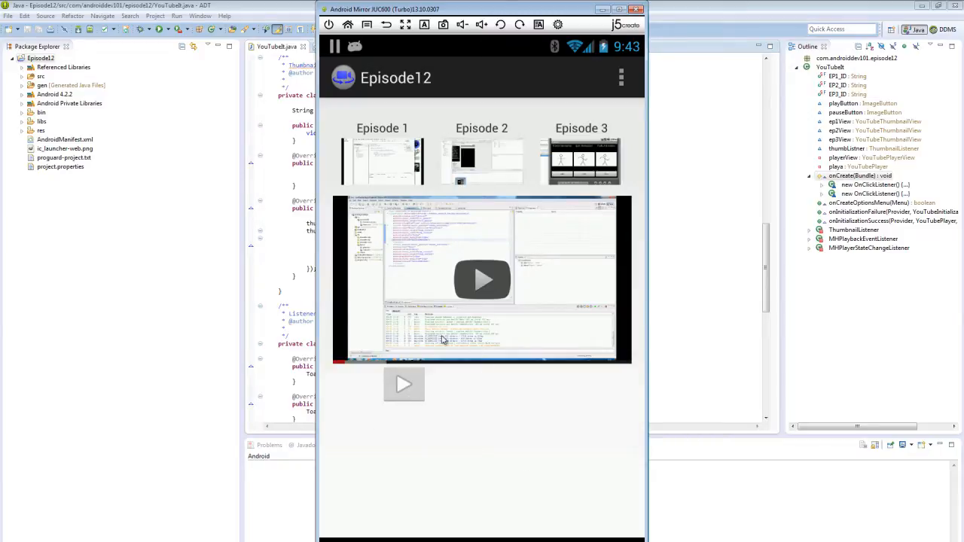
pyautogui.moveTo(474, 376)
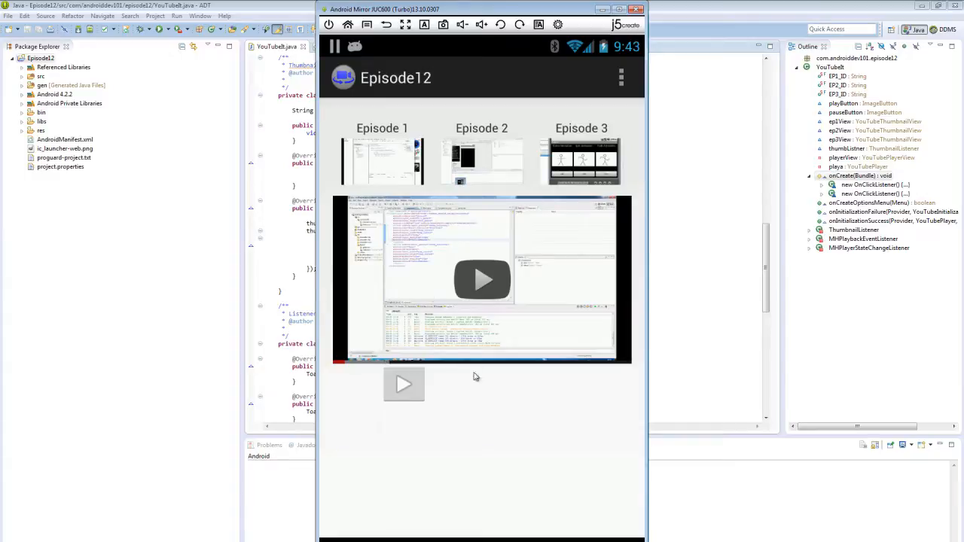
pyautogui.moveTo(380, 406)
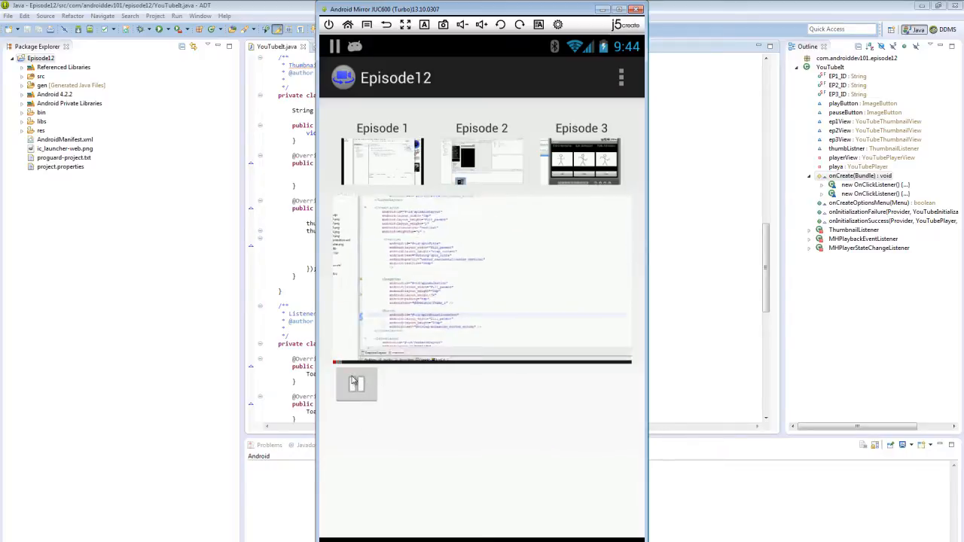
# Pause the playing episode video again so the onPaused toast appears.
pyautogui.click(355, 384)
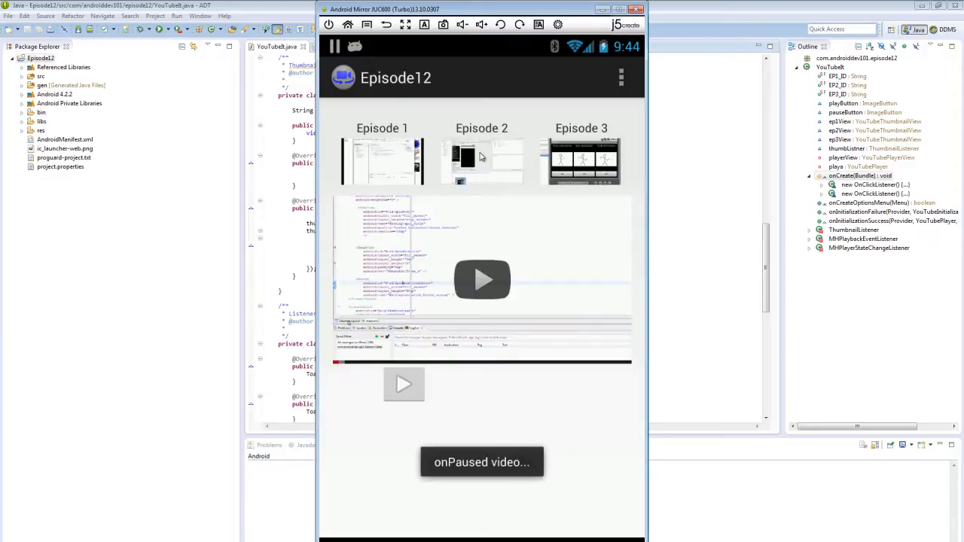